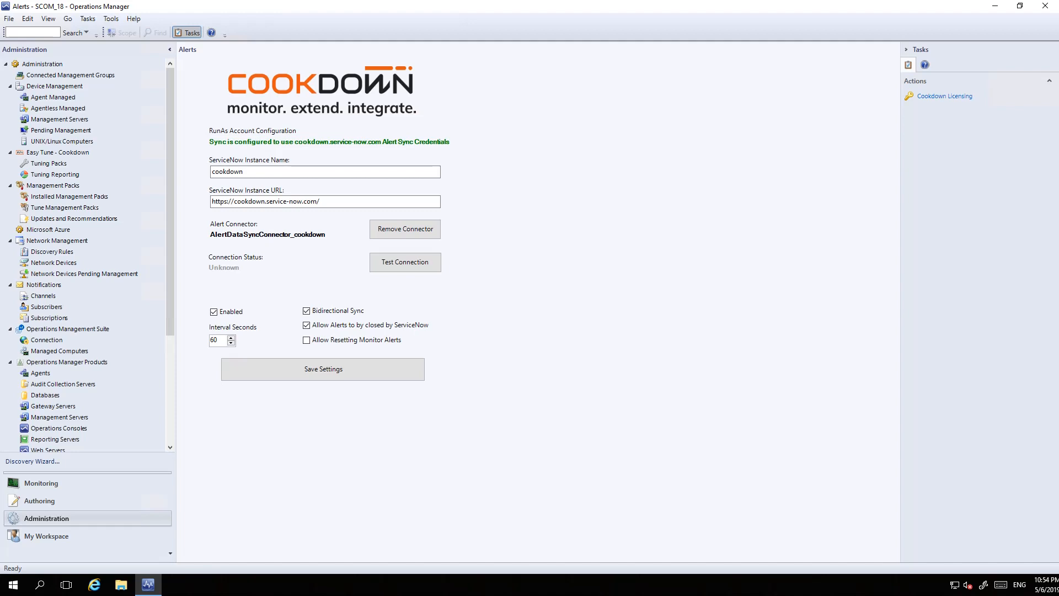
# Open the All_Alerts subscription of AlertDataSyncConnector_cookdown from Internal Connectors for editing.
pyautogui.scroll(-3)
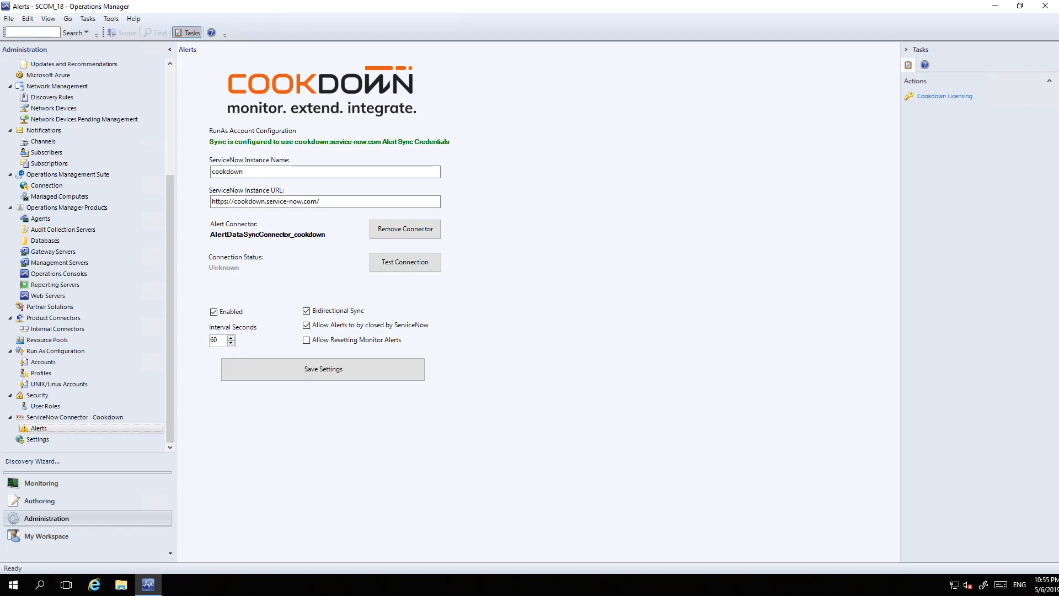
pyautogui.moveTo(404, 262)
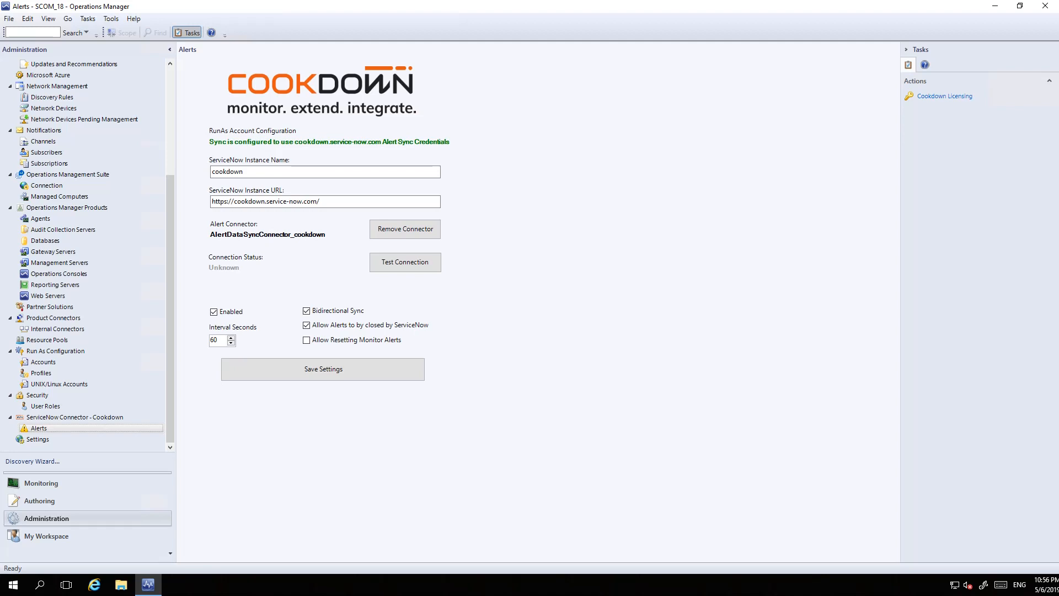
pyautogui.moveTo(306, 325)
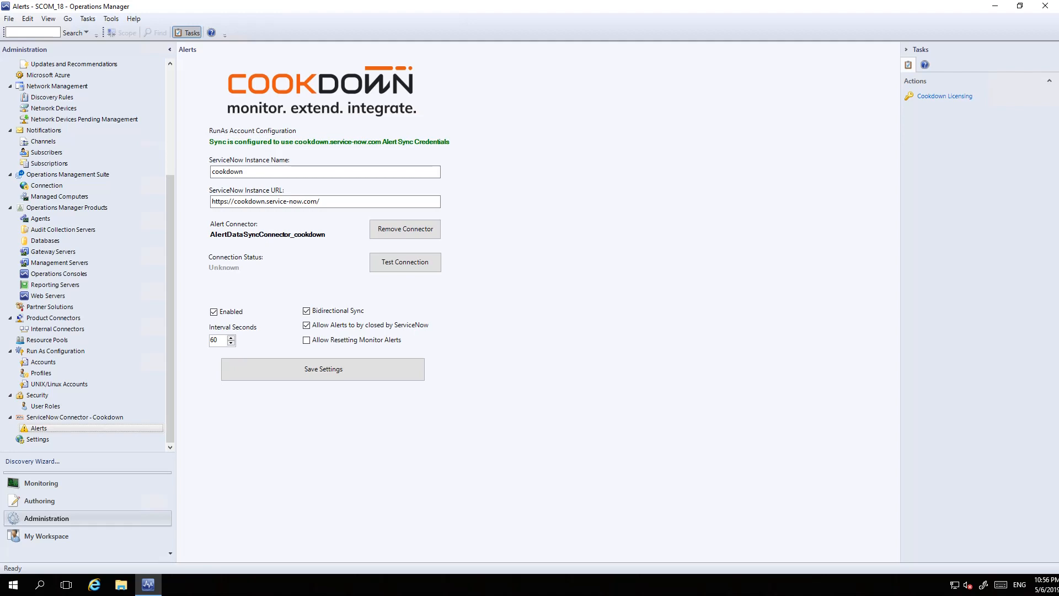
pyautogui.click(57, 329)
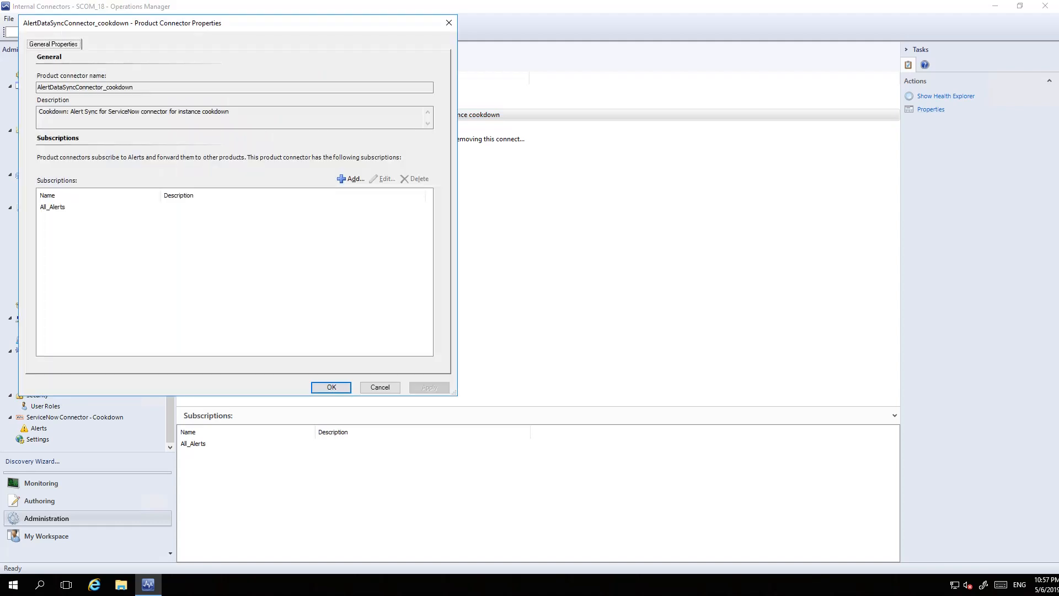
pyautogui.click(52, 207)
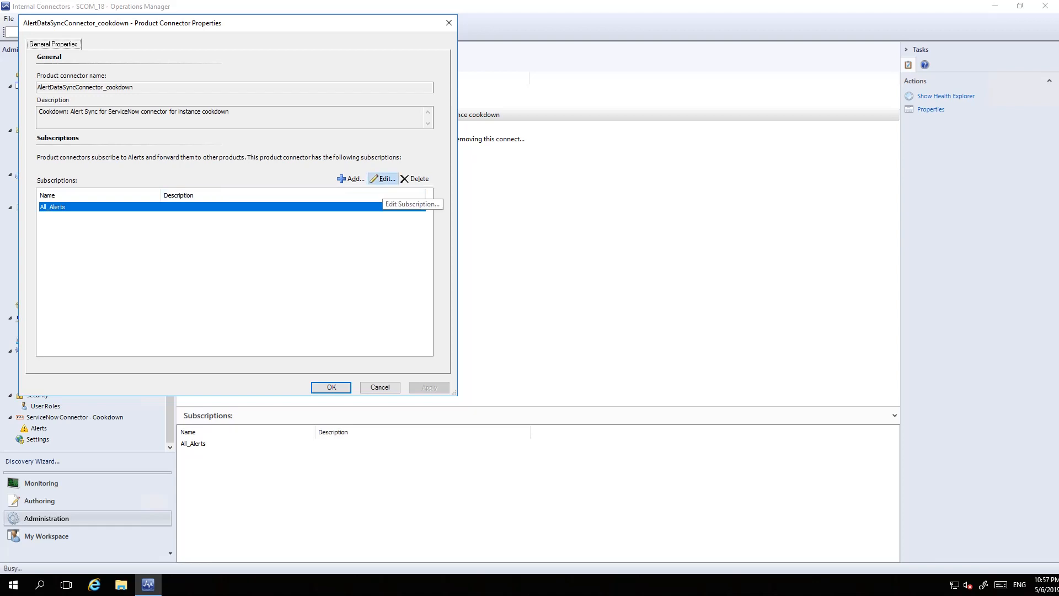
pyautogui.click(383, 178)
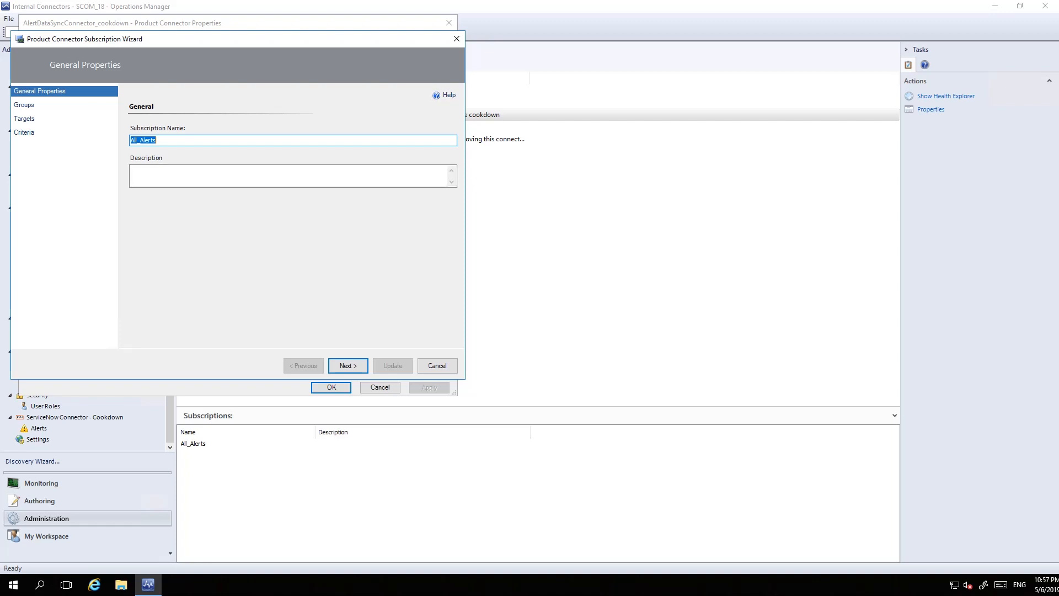
# Step through the All_Alerts Groups, Targets and Criteria pages, then update the subscription.
pyautogui.click(347, 366)
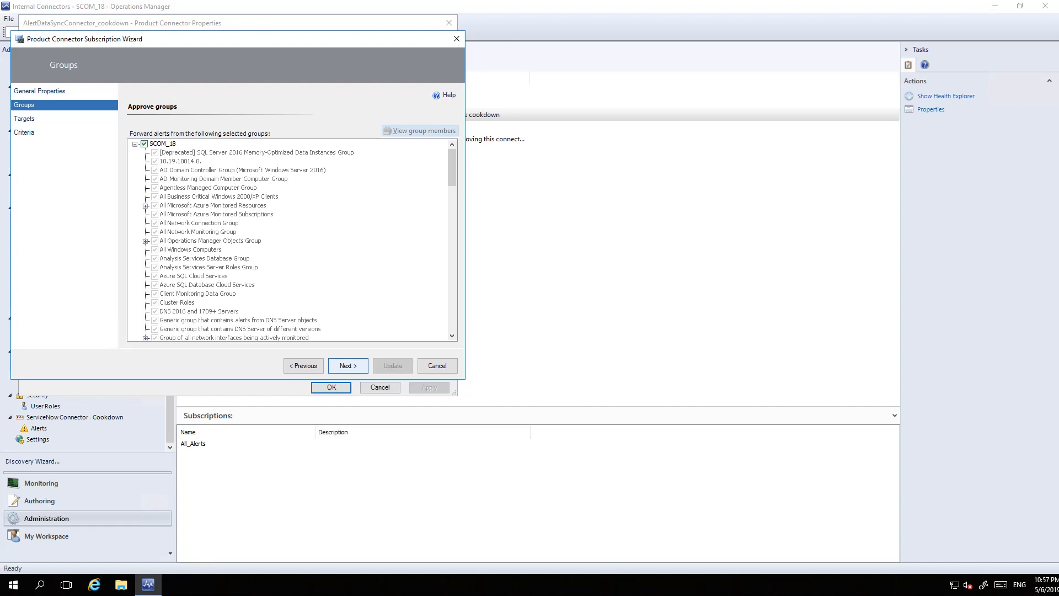
pyautogui.click(347, 365)
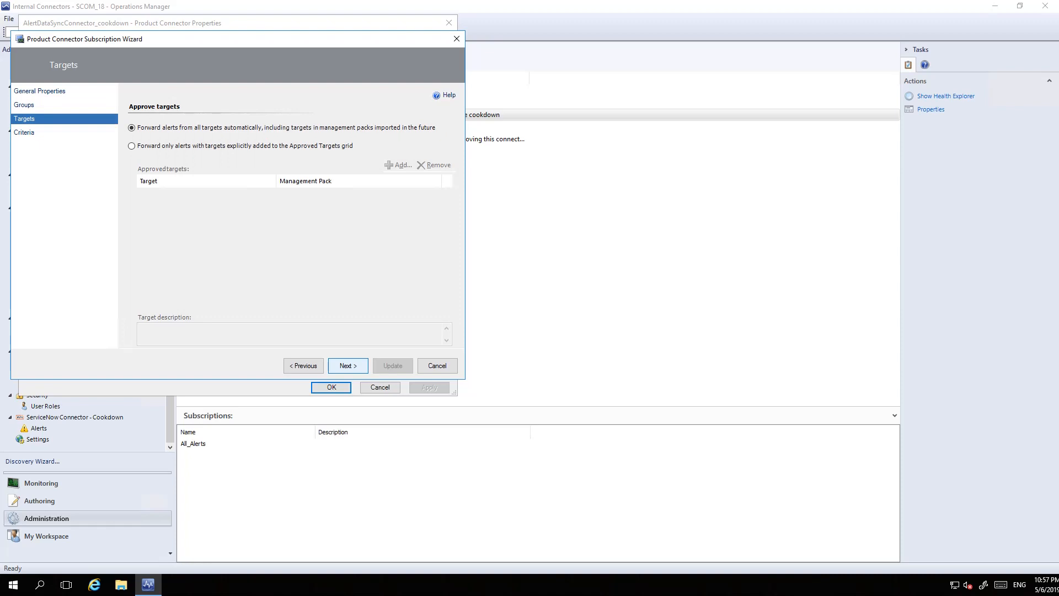
pyautogui.click(347, 365)
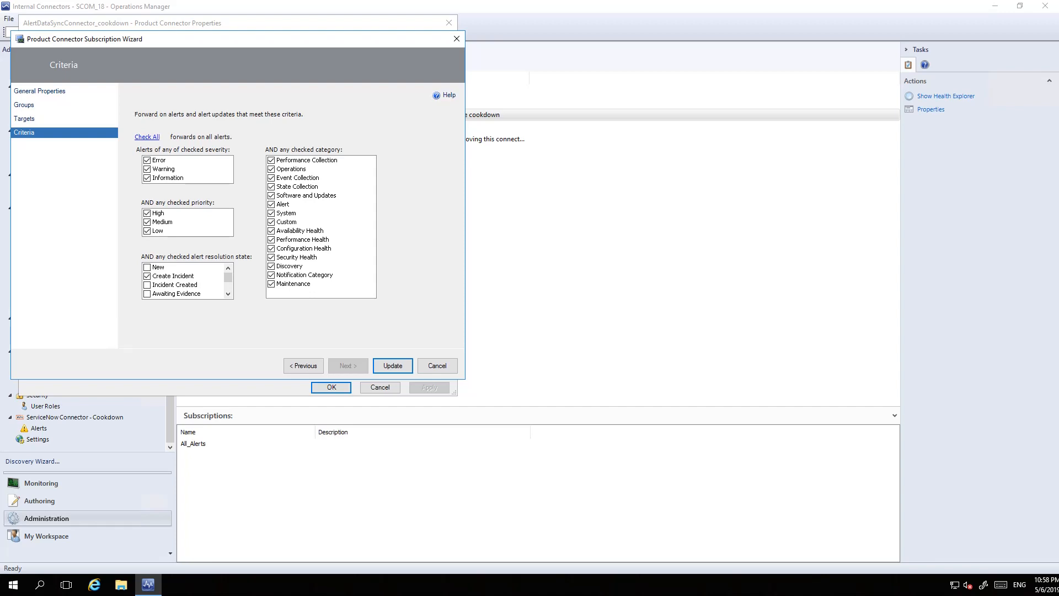
pyautogui.click(392, 365)
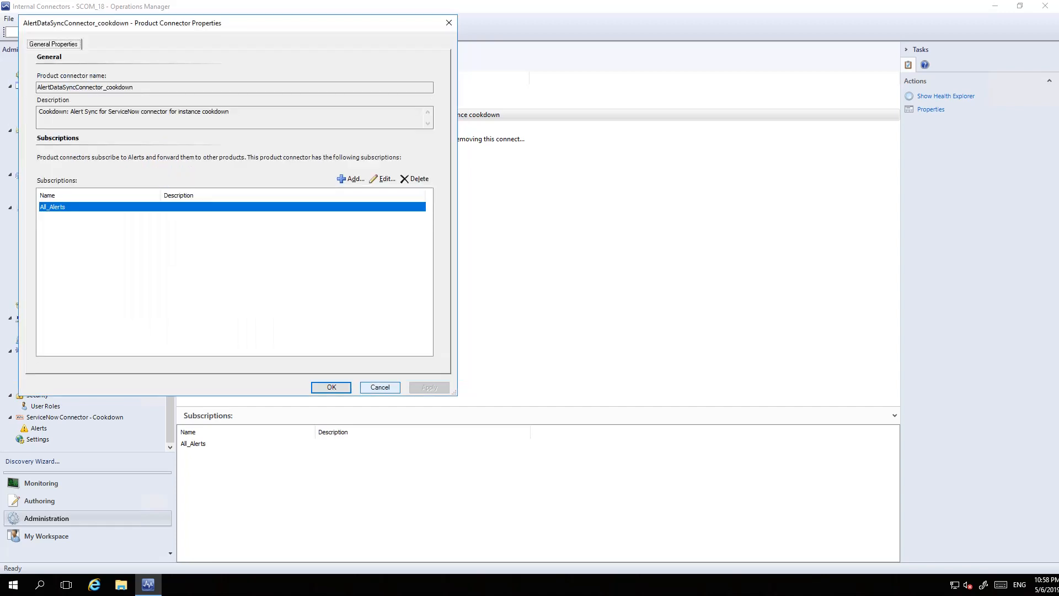
# Close connector properties, switch to ServiceNow, and open Cookdown Alert Sync Incident Creation Rules.
pyautogui.click(379, 387)
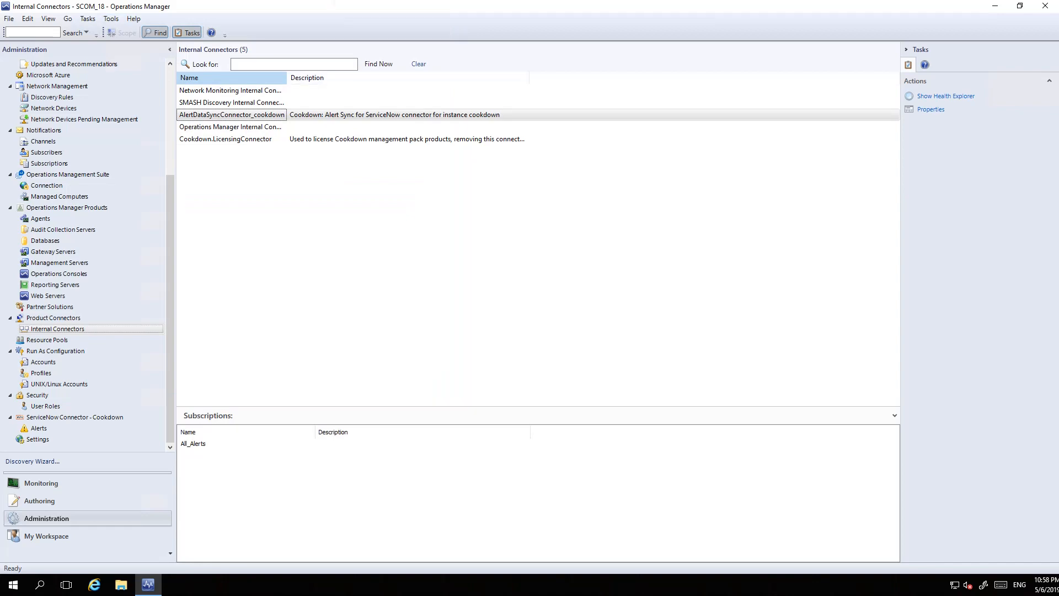
pyautogui.press('Alt+Tab')
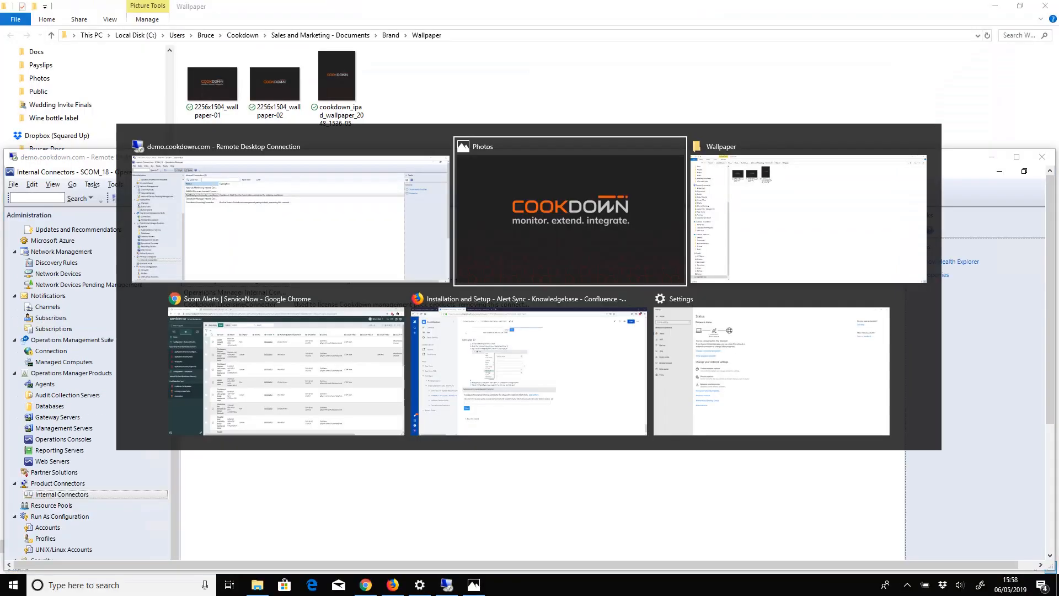
pyautogui.click(285, 374)
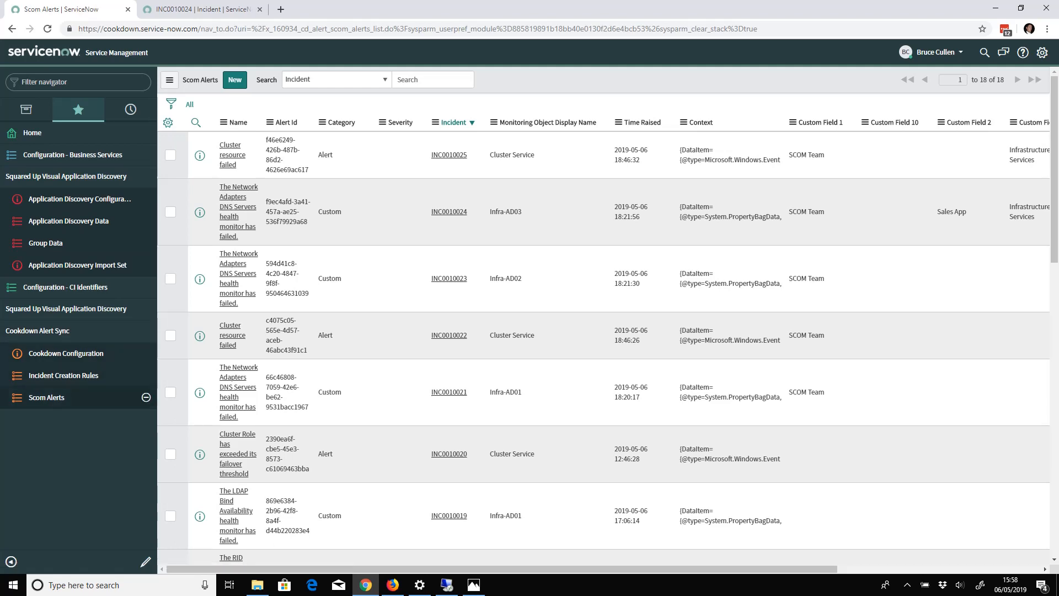
pyautogui.moveTo(46, 397)
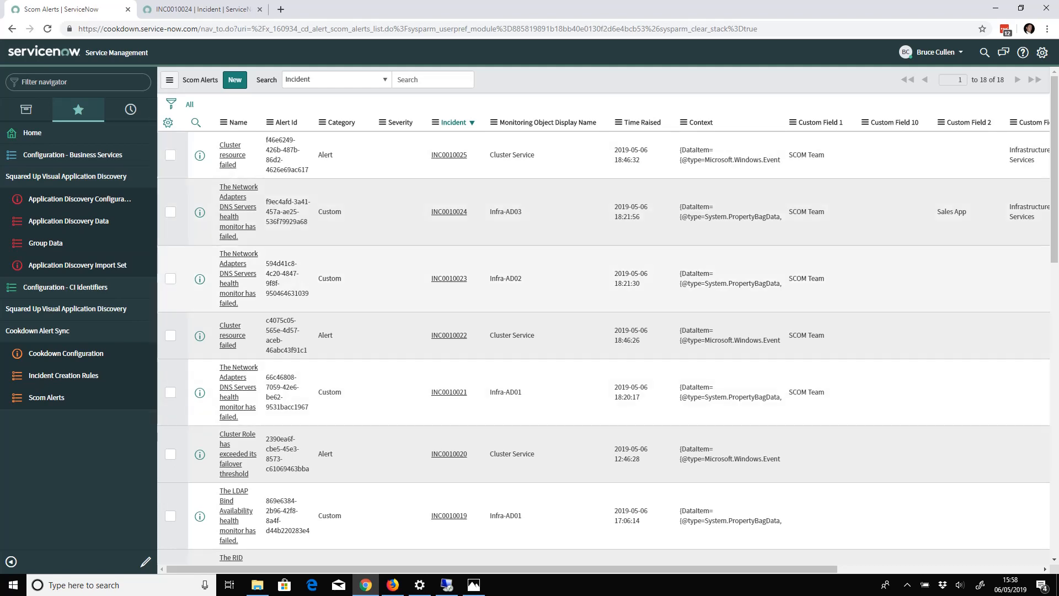
pyautogui.moveTo(64, 375)
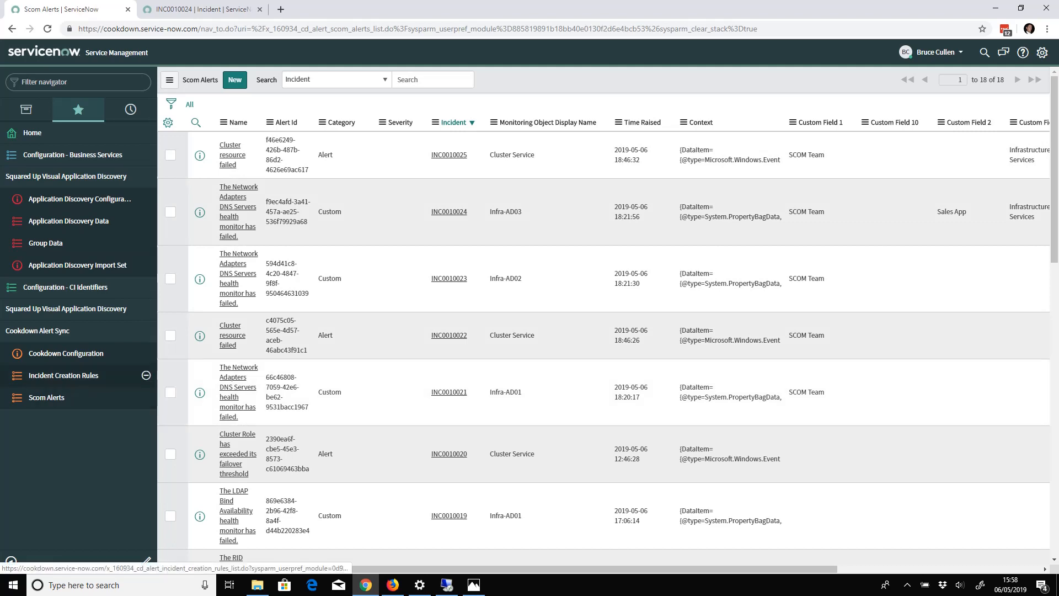
pyautogui.click(63, 375)
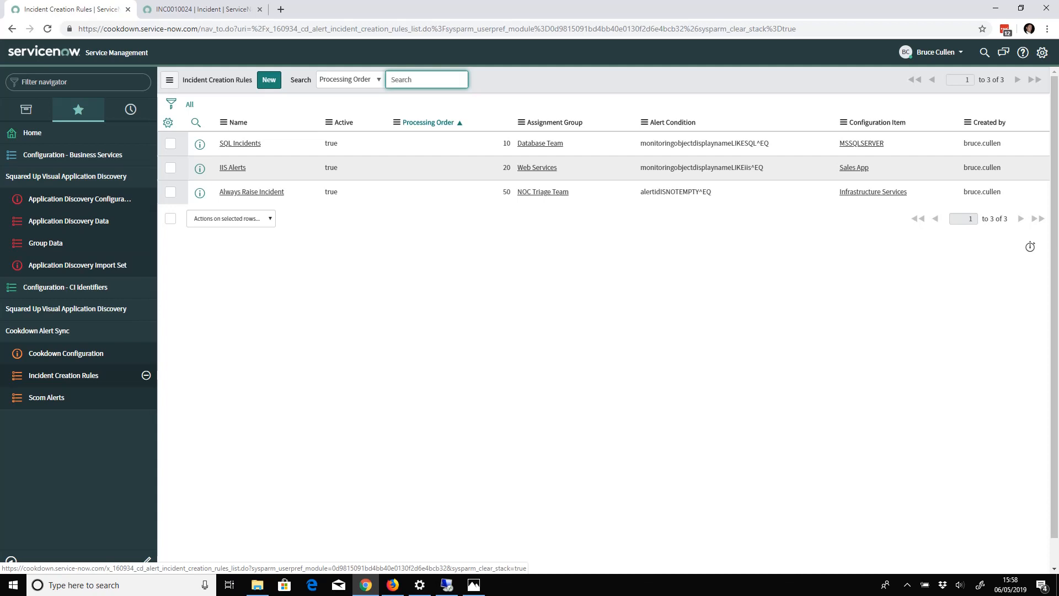
# Open the SQL Incidents rule for Database Team, MSSQLSERVER, processing order 10.
pyautogui.click(427, 79)
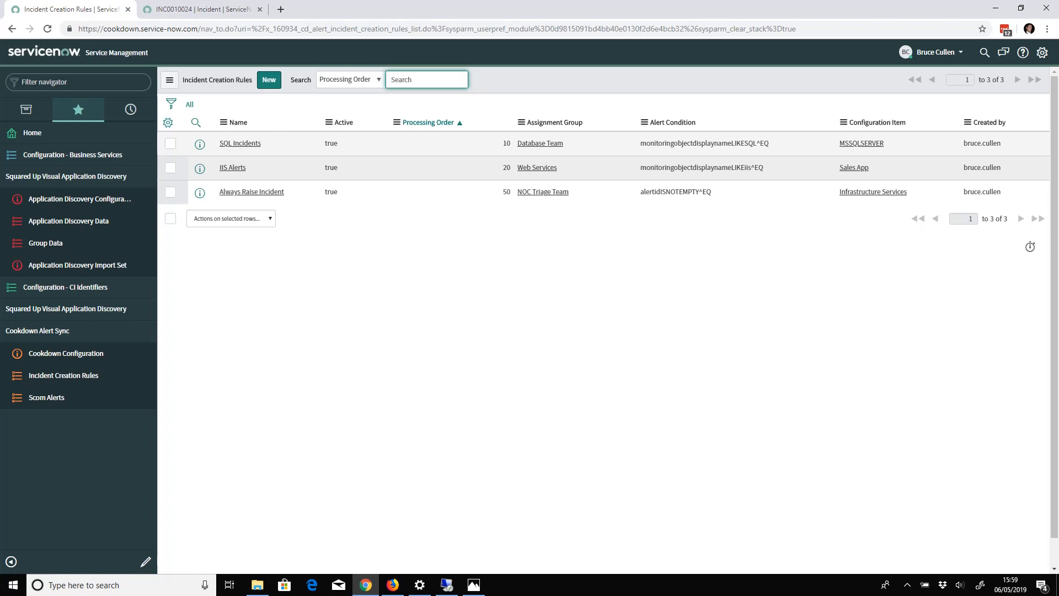
pyautogui.click(426, 79)
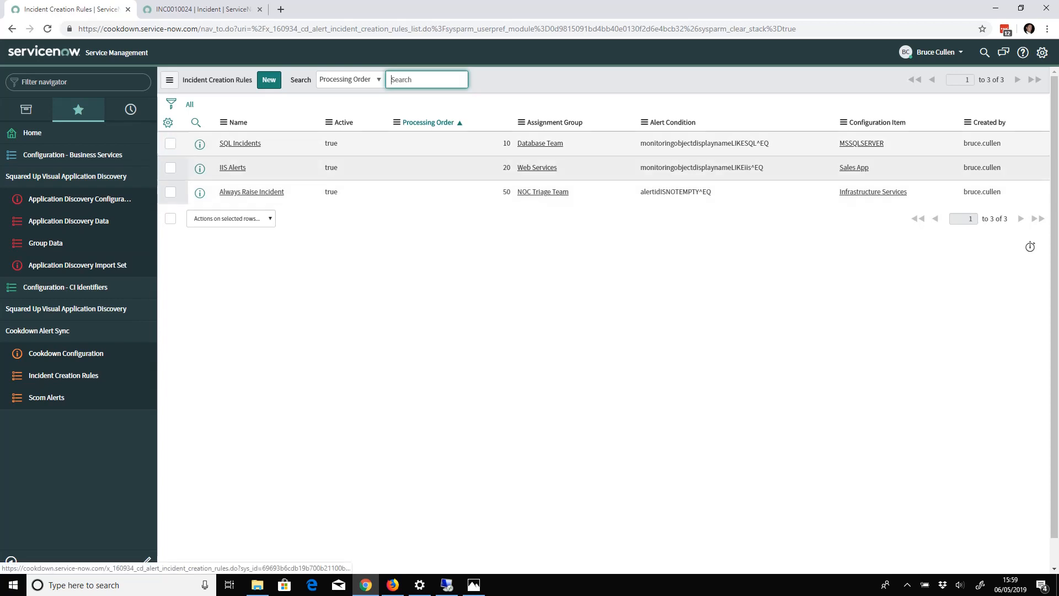
pyautogui.click(240, 143)
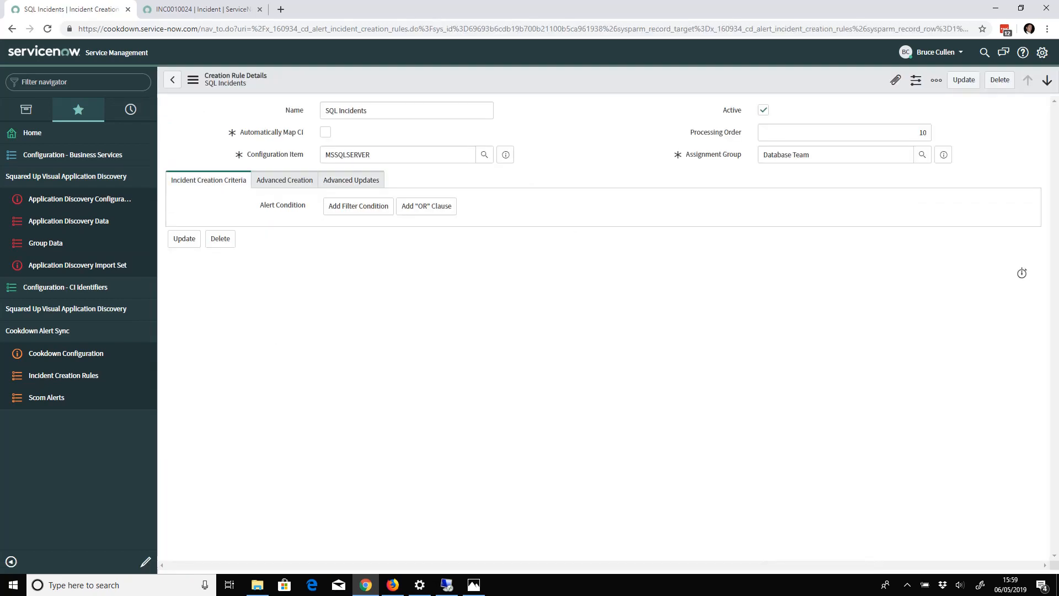
# Toggle automatic configuration item mapping on and off, then inspect processing order and assignment group.
pyautogui.click(358, 205)
pyautogui.write('SQL')
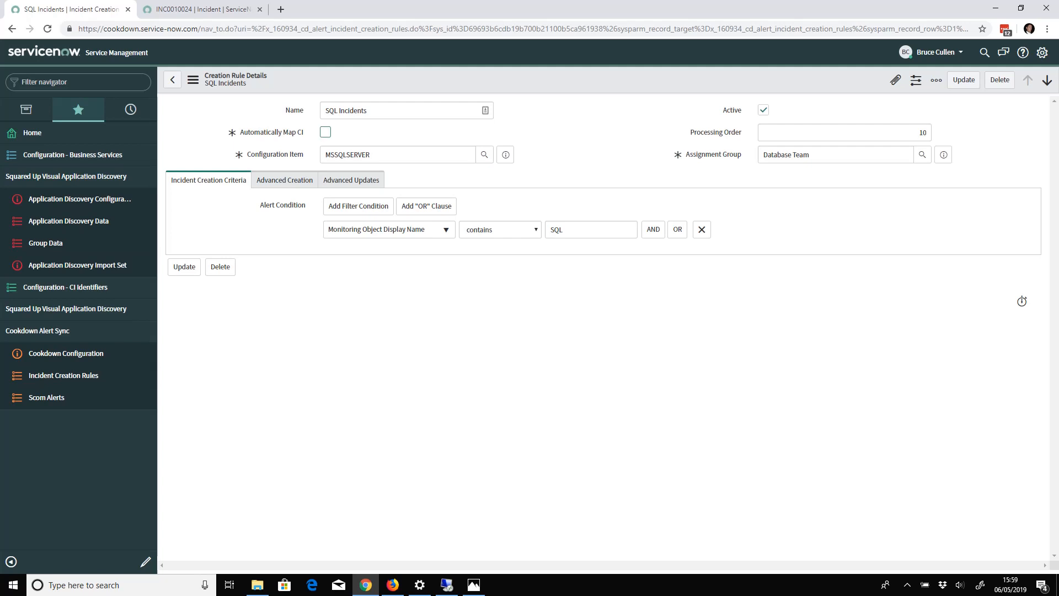
pyautogui.click(325, 132)
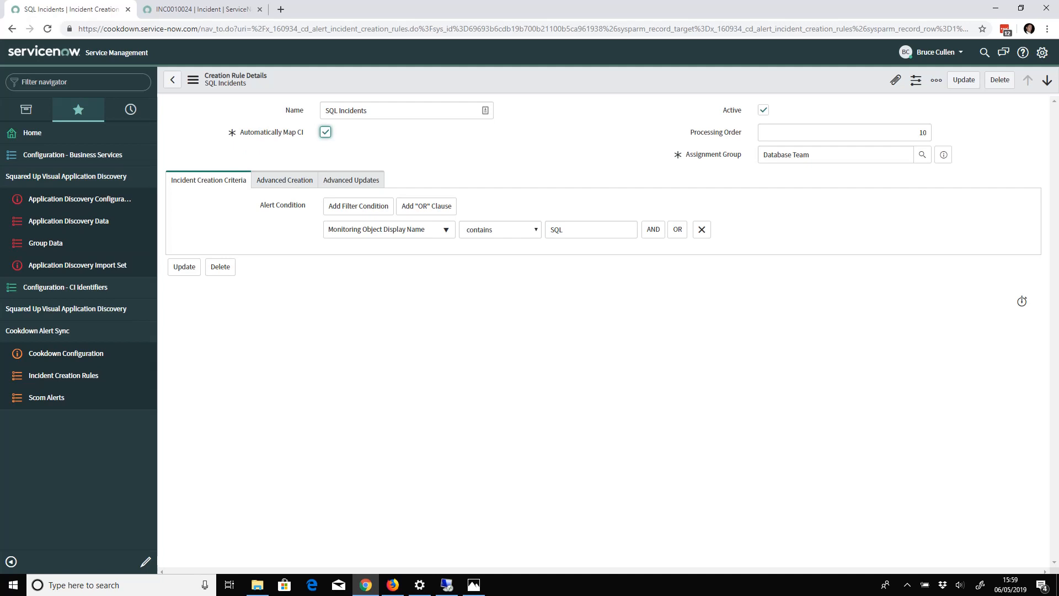
pyautogui.click(325, 132)
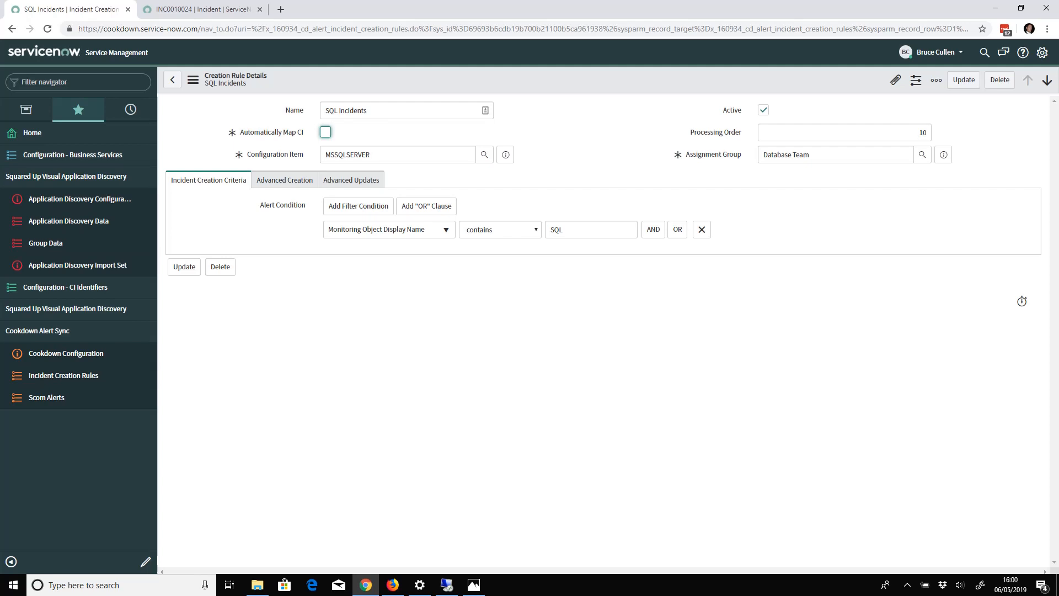
pyautogui.click(843, 132)
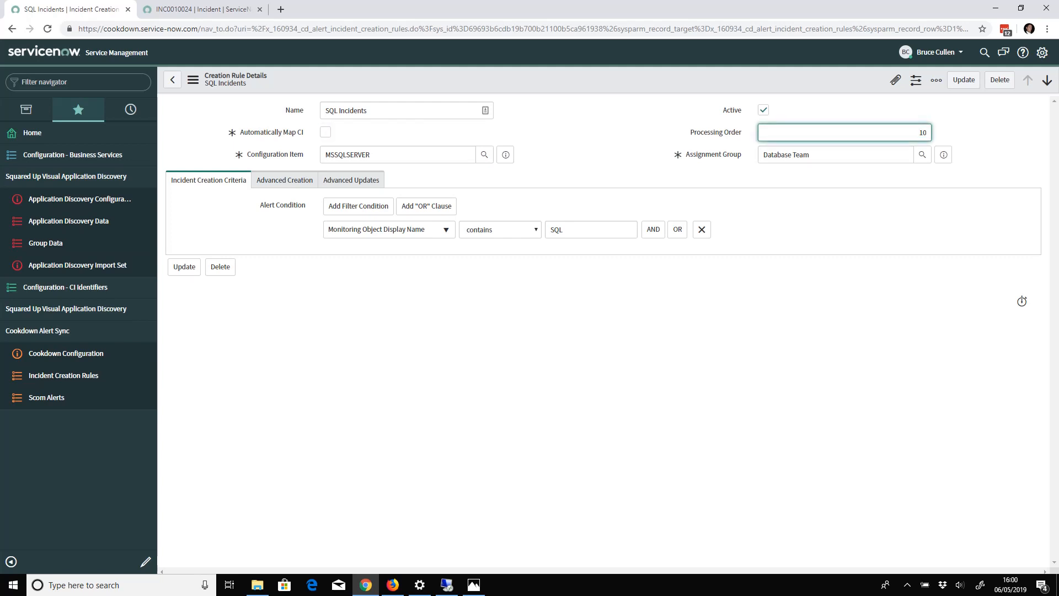
pyautogui.click(835, 154)
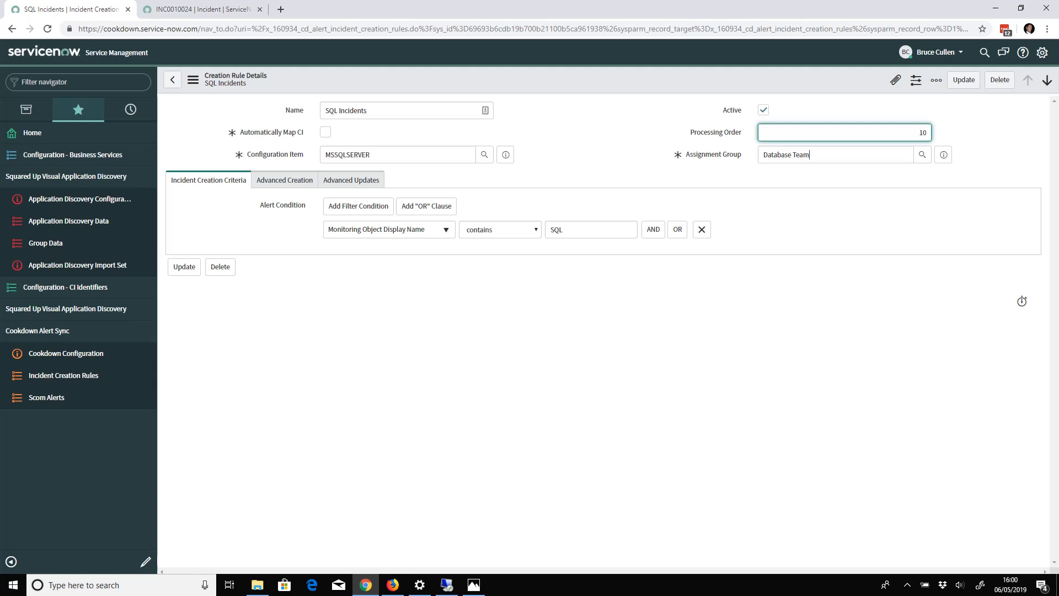
pyautogui.click(835, 154)
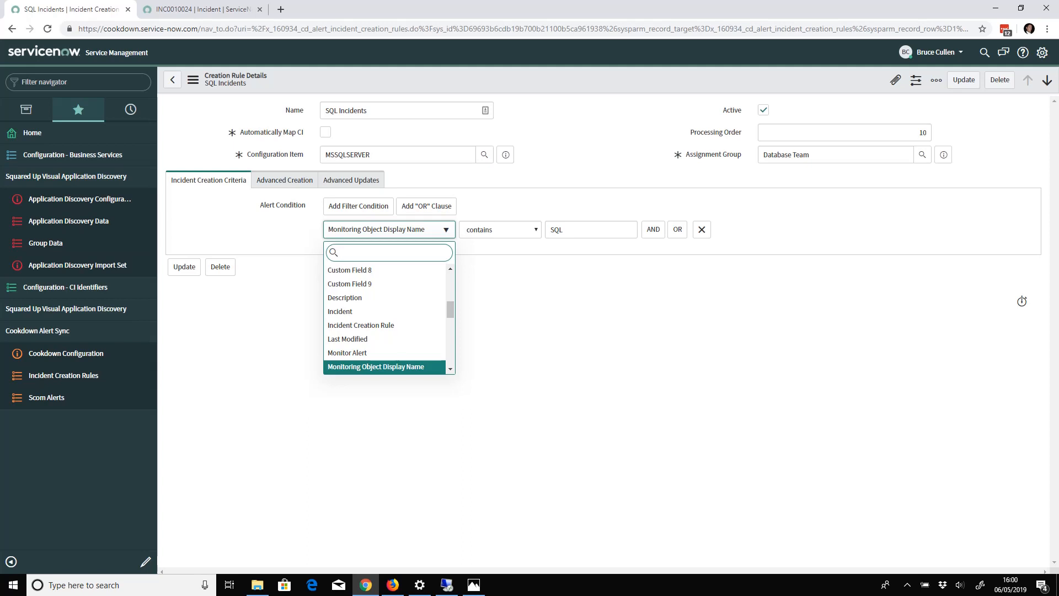
pyautogui.moveTo(344, 297)
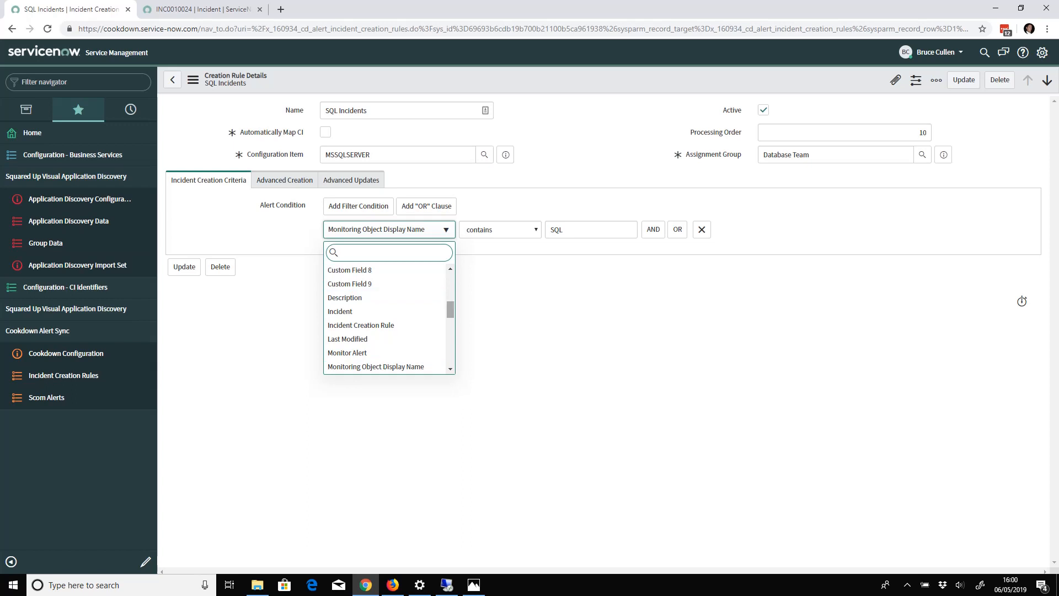
# Scroll through the Alert Condition field list and close it.
pyautogui.scroll(3)
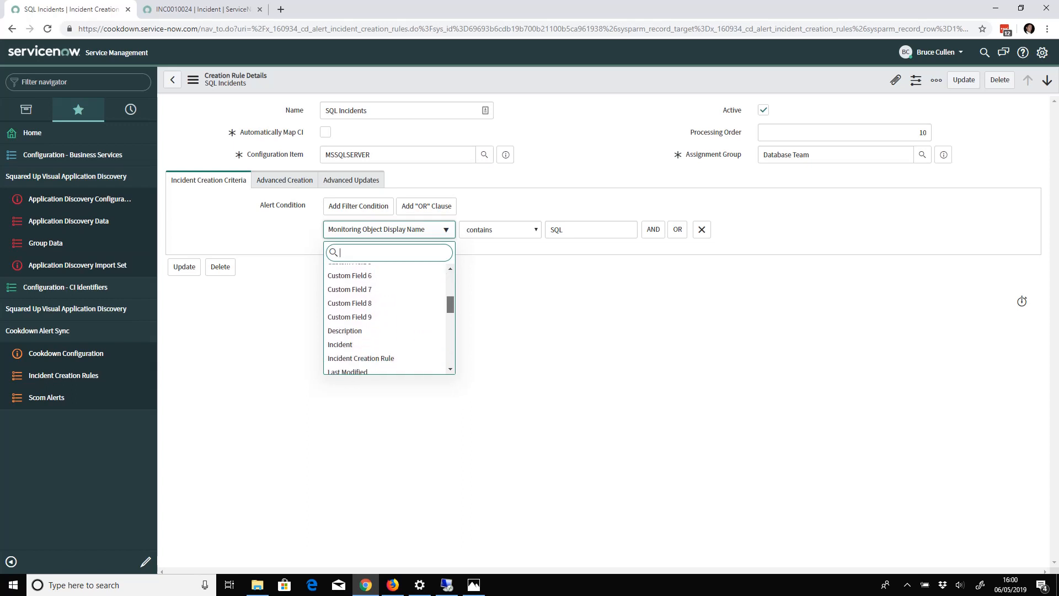
pyautogui.scroll(-3)
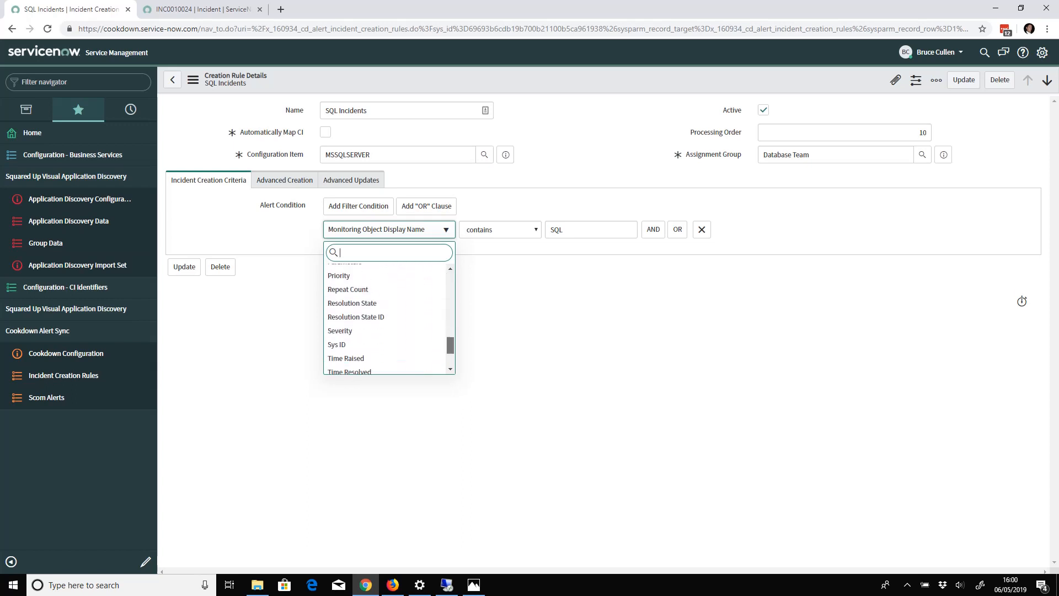
pyautogui.scroll(3)
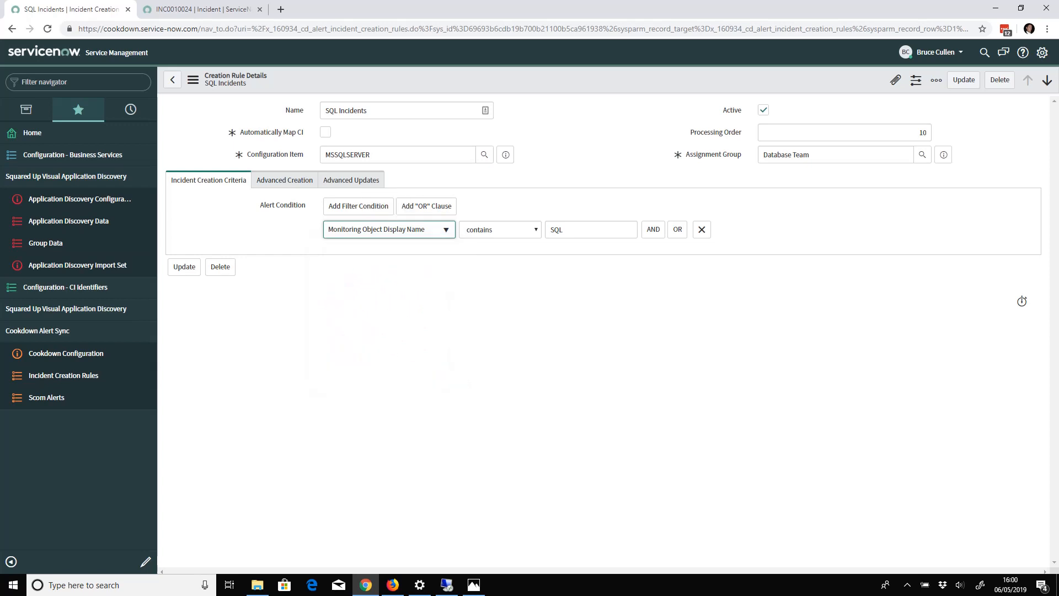
pyautogui.click(172, 79)
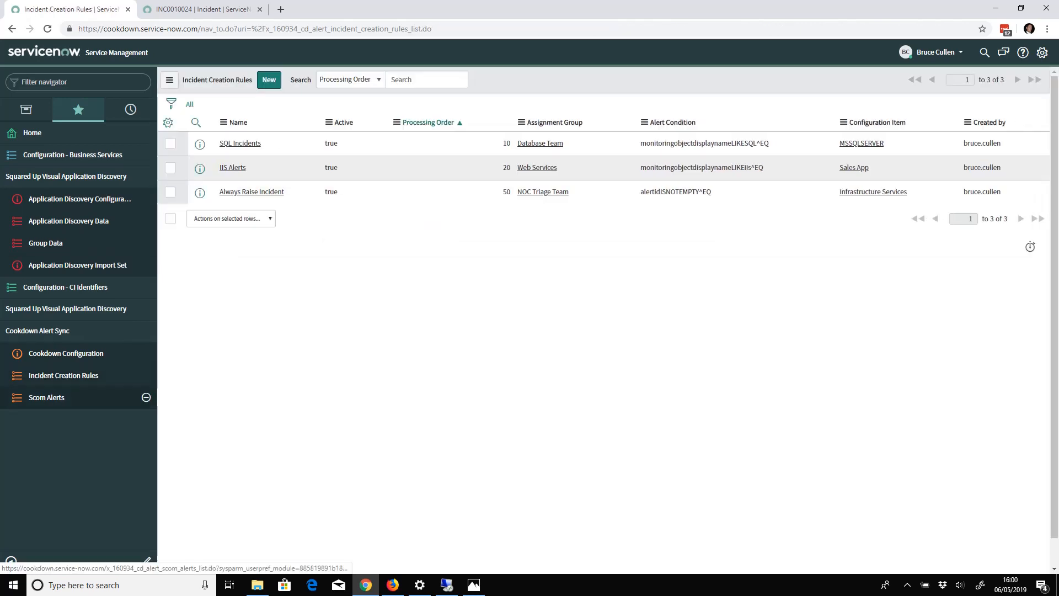
# Go from ServiceNow's Scom Alerts list to the Operations Manager Active Alerts view.
pyautogui.click(46, 398)
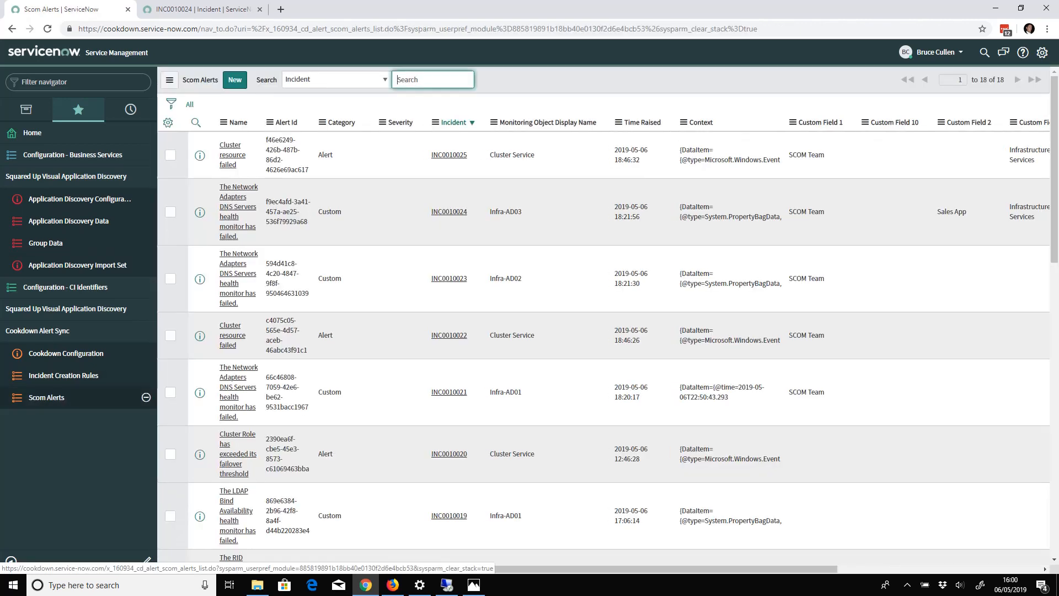
pyautogui.click(446, 585)
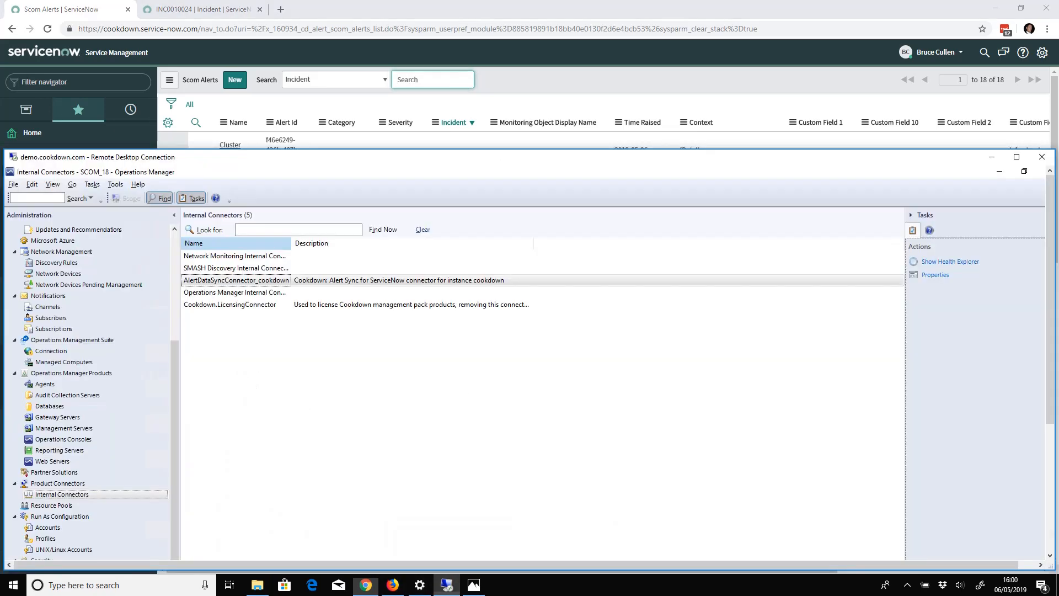
pyautogui.click(1016, 156)
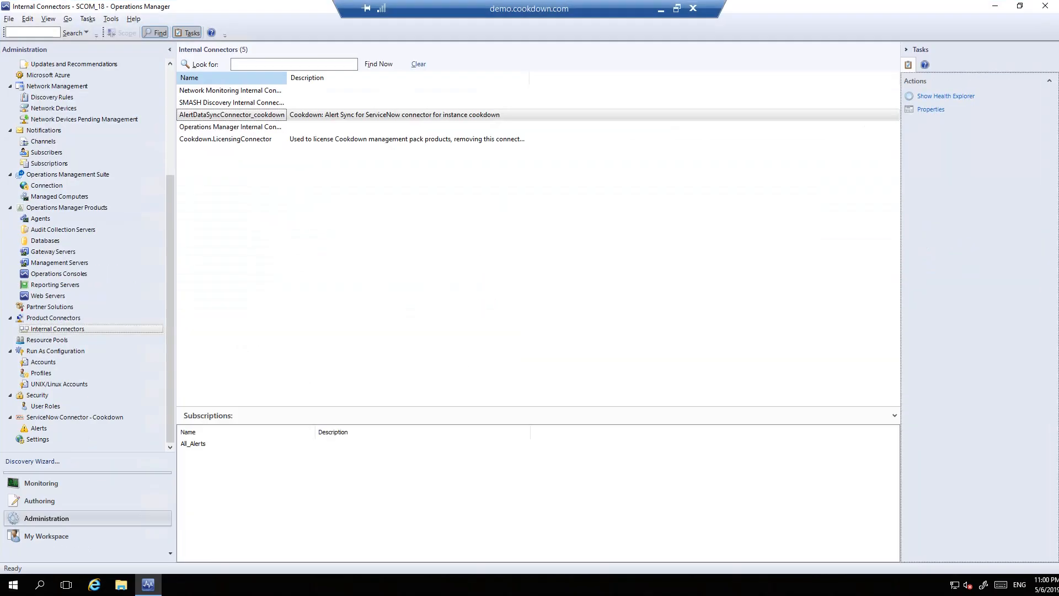
pyautogui.click(39, 427)
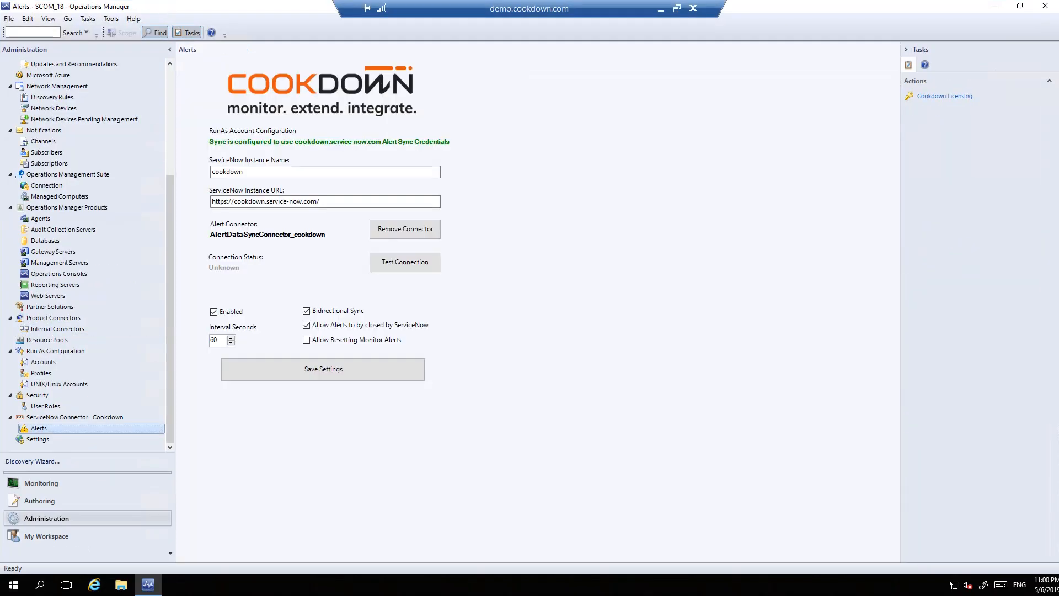
pyautogui.click(39, 482)
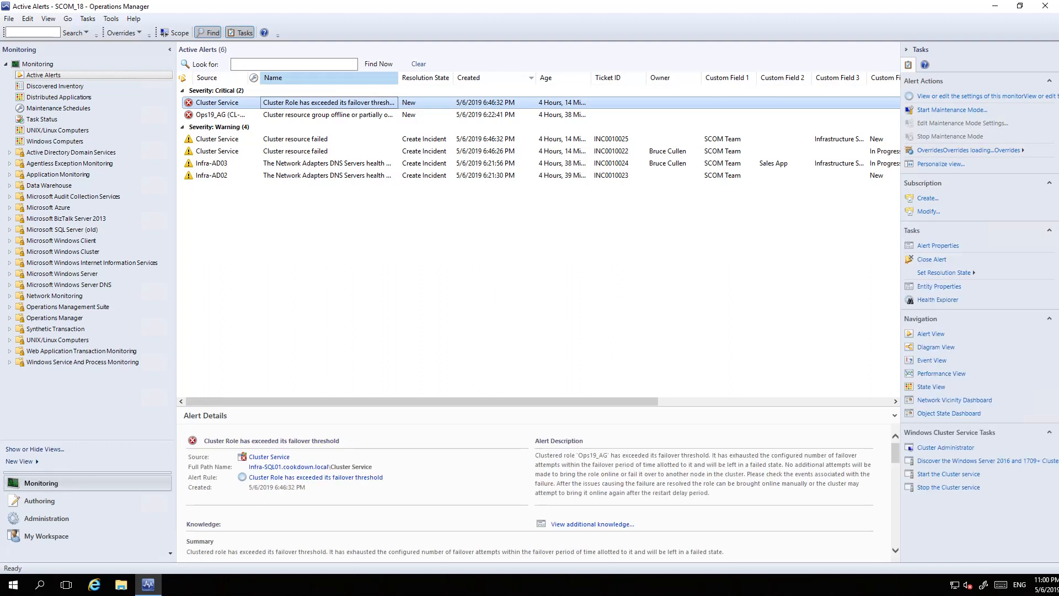
# Set the Cluster Role alert's resolution state to Create Incident.
pyautogui.rightClick(327, 102)
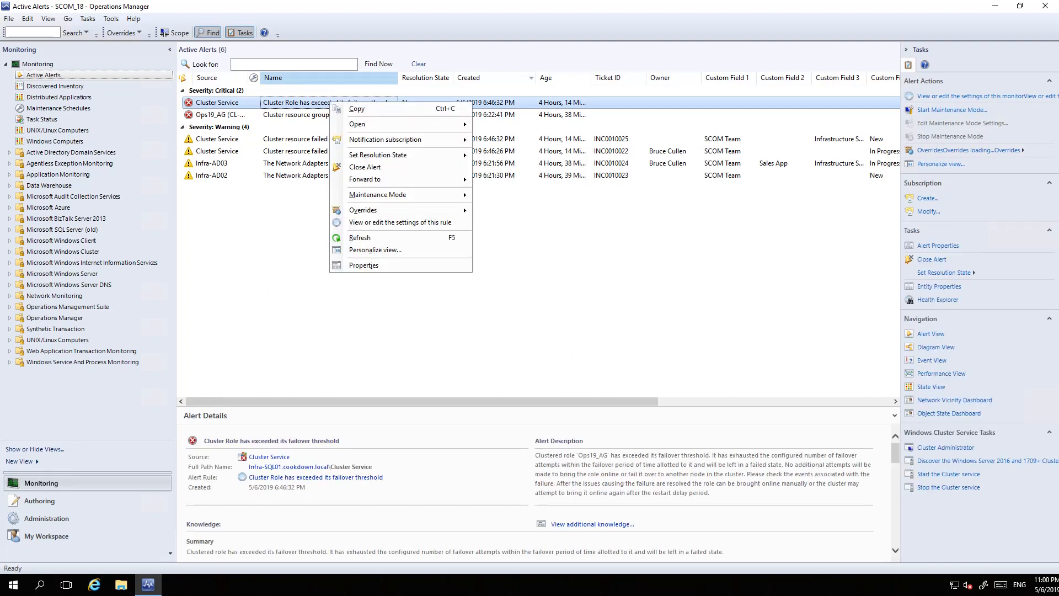
pyautogui.click(377, 154)
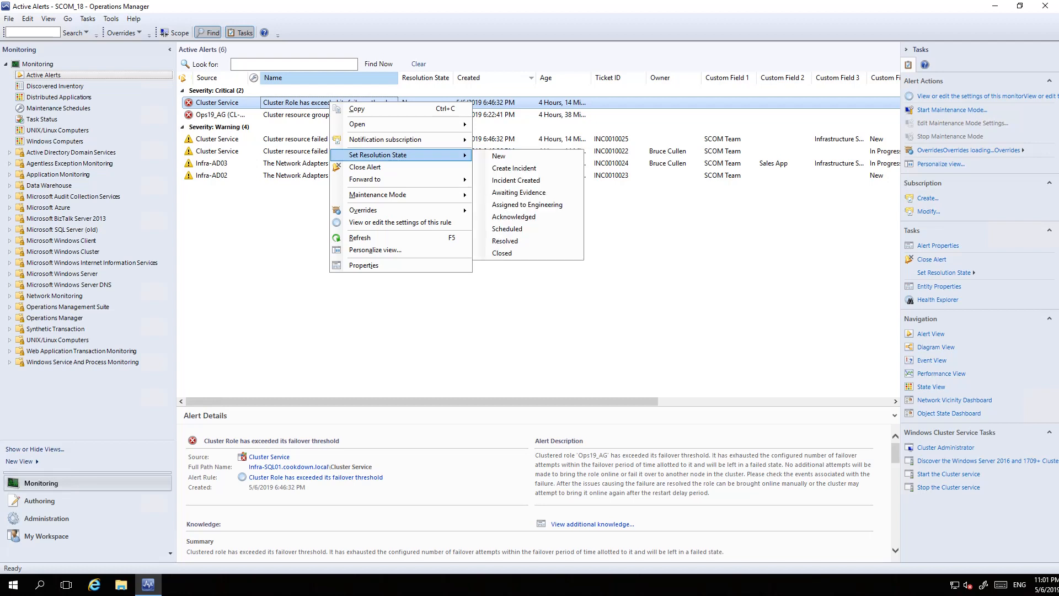
pyautogui.moveTo(515, 167)
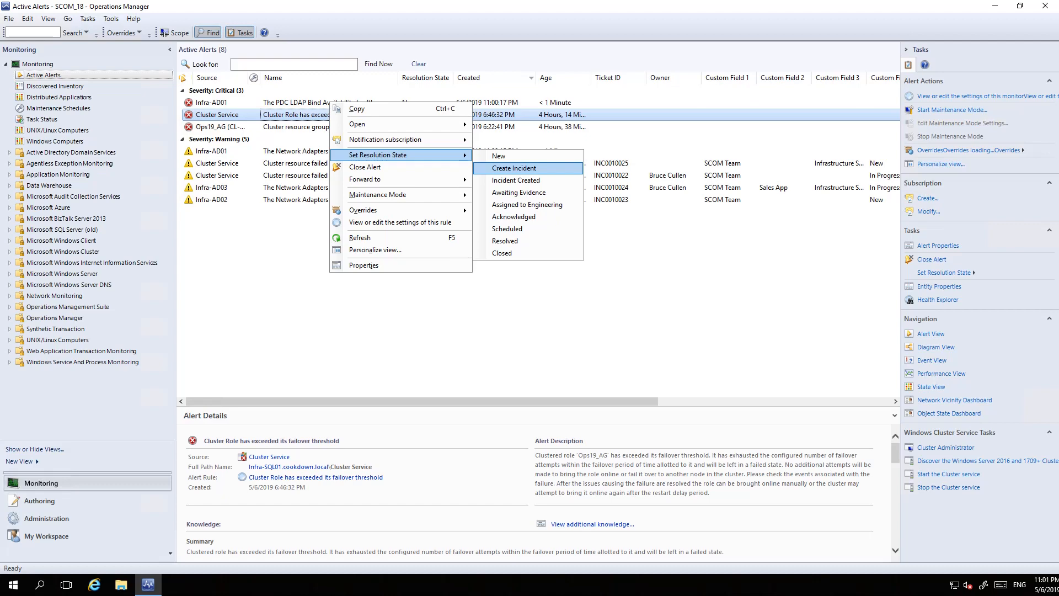
pyautogui.click(514, 167)
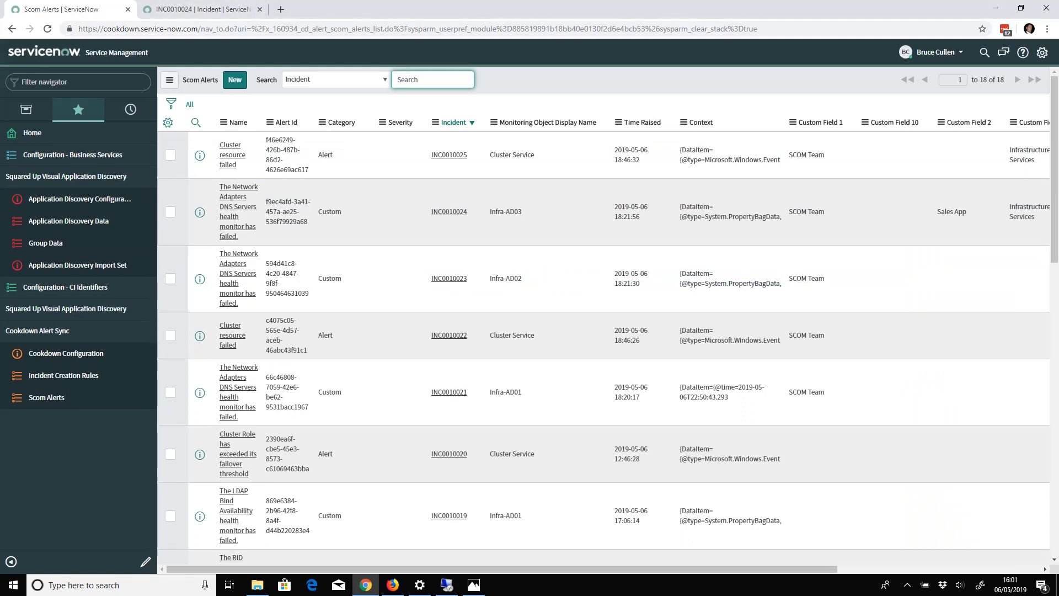
# Open incident INC0010024 from the Scom Alerts list and check its Configuration item.
pyautogui.click(433, 79)
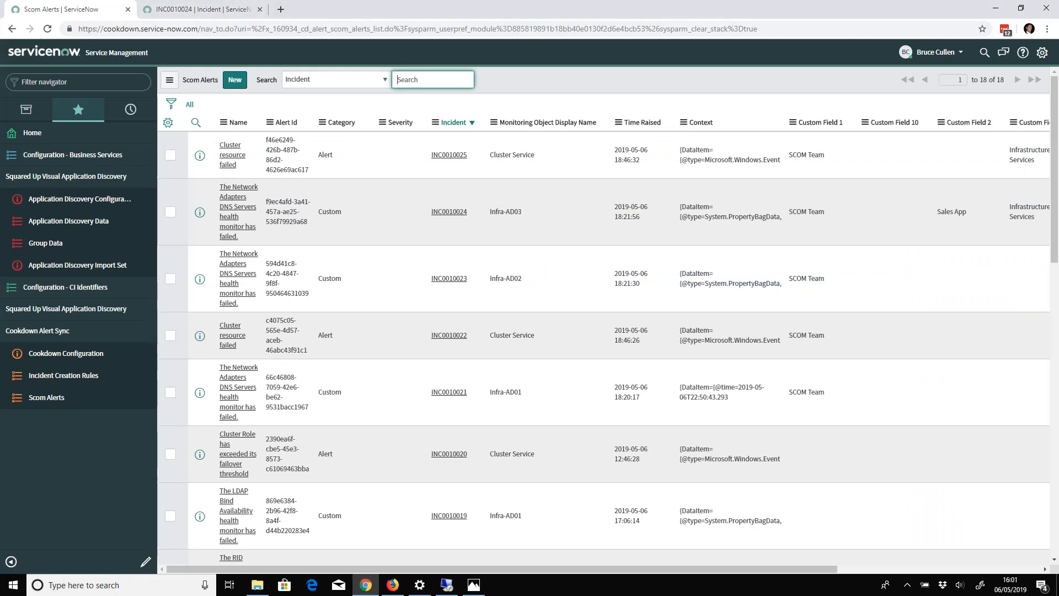
pyautogui.click(448, 212)
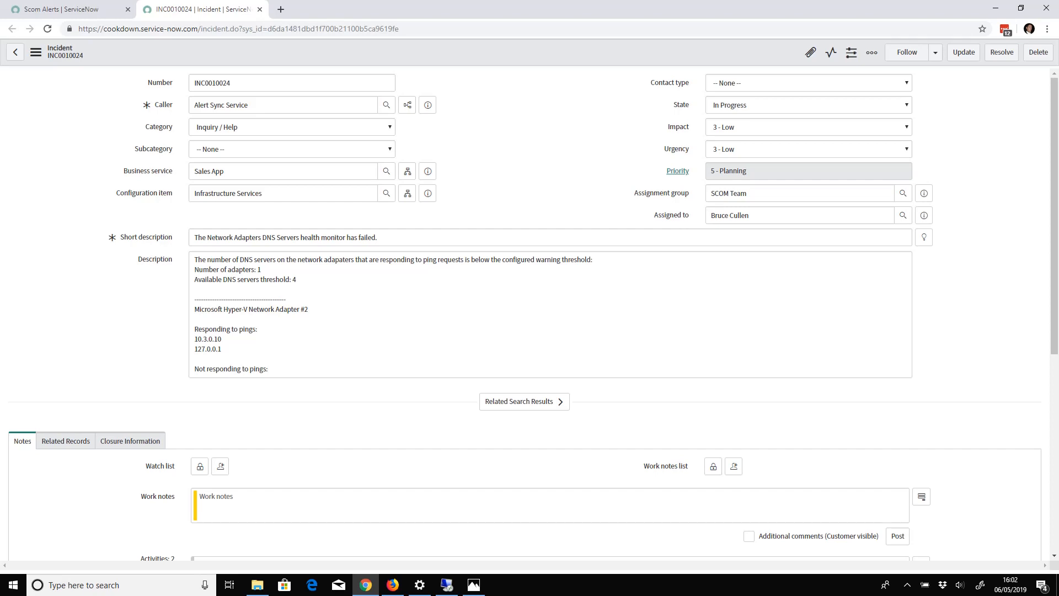
pyautogui.click(283, 193)
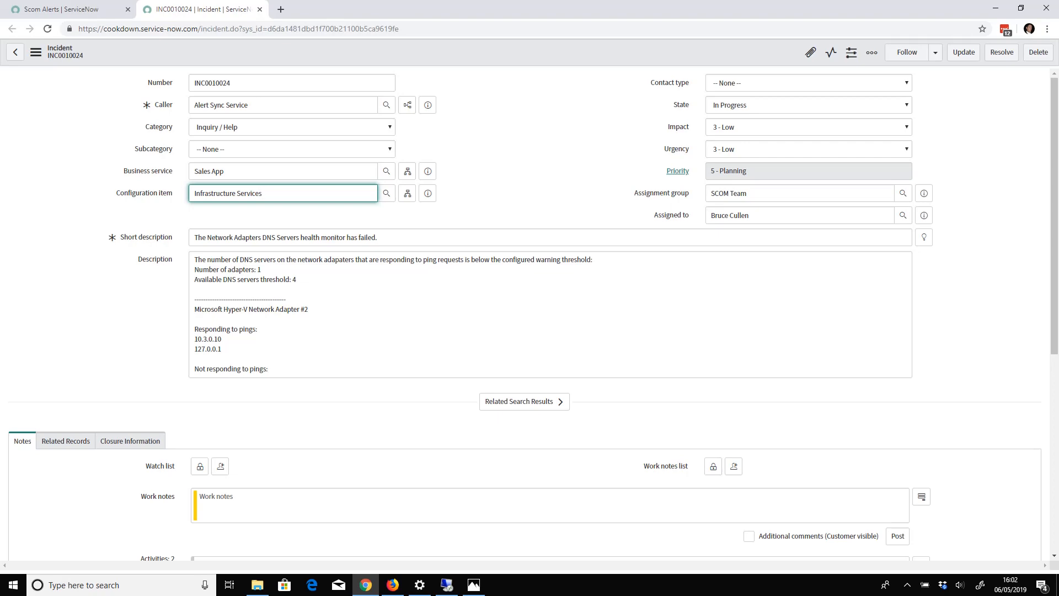
pyautogui.click(445, 584)
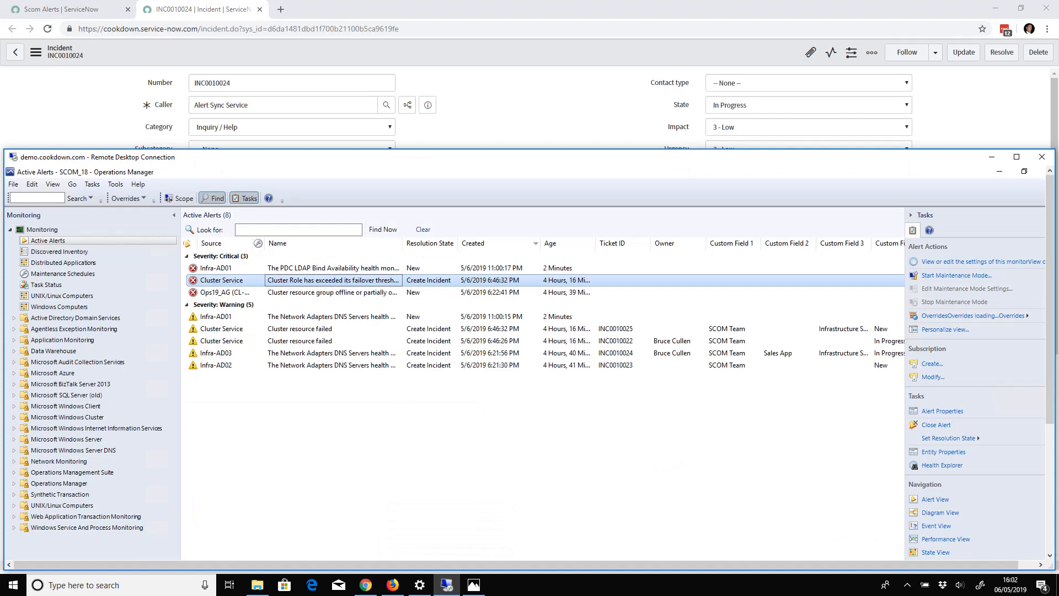
# Switch to SCOM Active Alerts and scroll to the Ticket ID and custom field columns.
pyautogui.click(1015, 157)
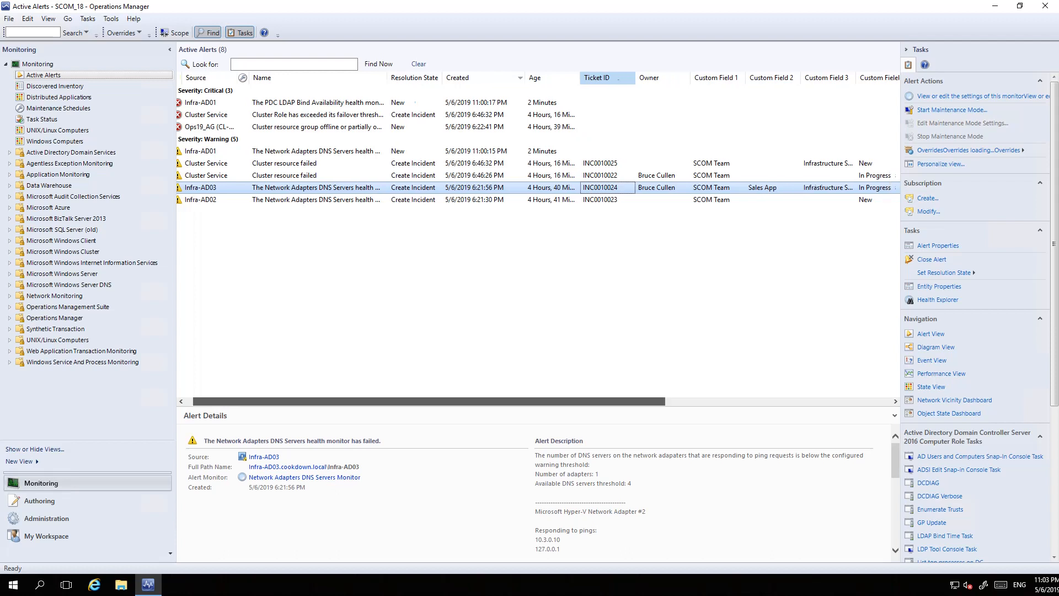
pyautogui.hscroll(-3)
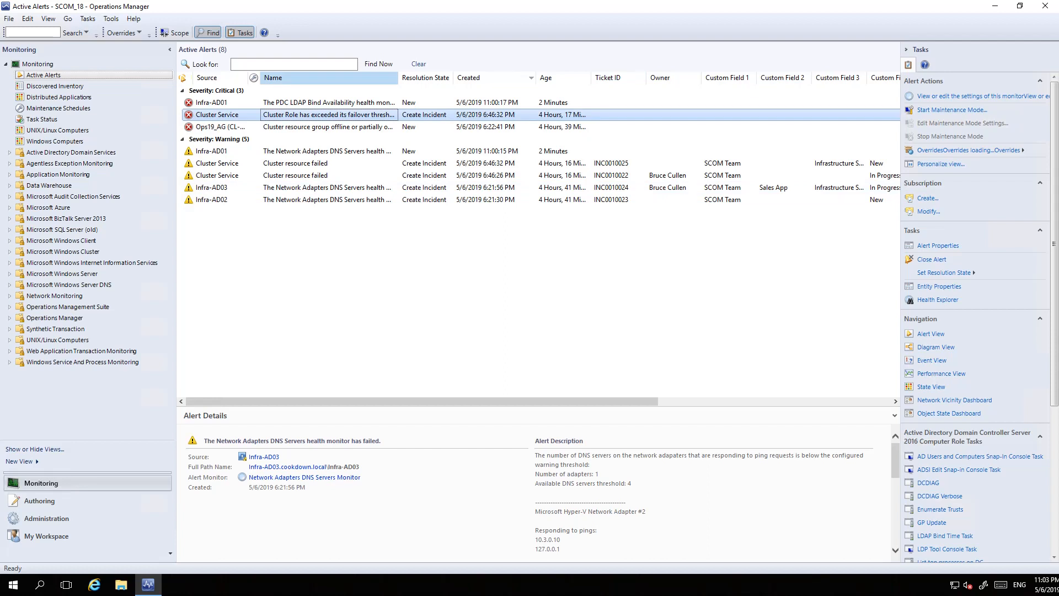
# Select the Cluster Role alert showing ticket INC0010026, owner NOC Triage Team, status New.
pyautogui.click(329, 114)
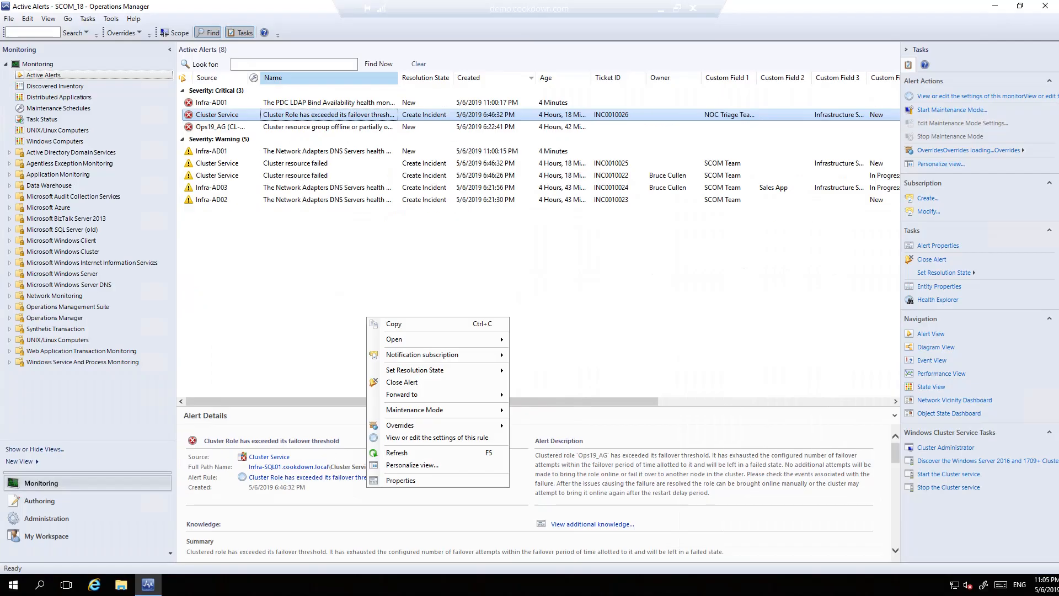
pyautogui.moveTo(437, 437)
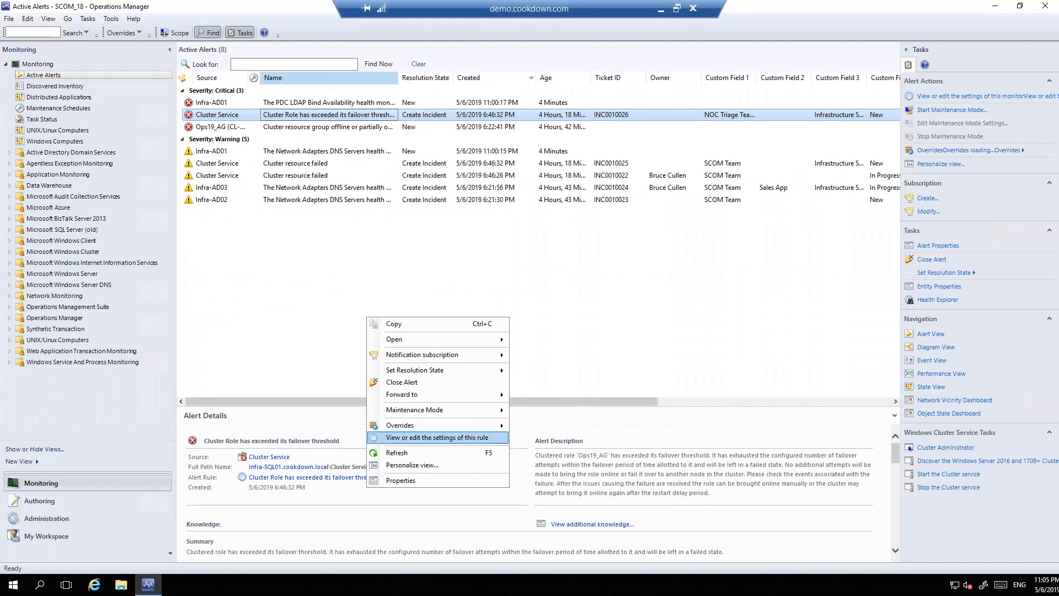
pyautogui.moveTo(437, 437)
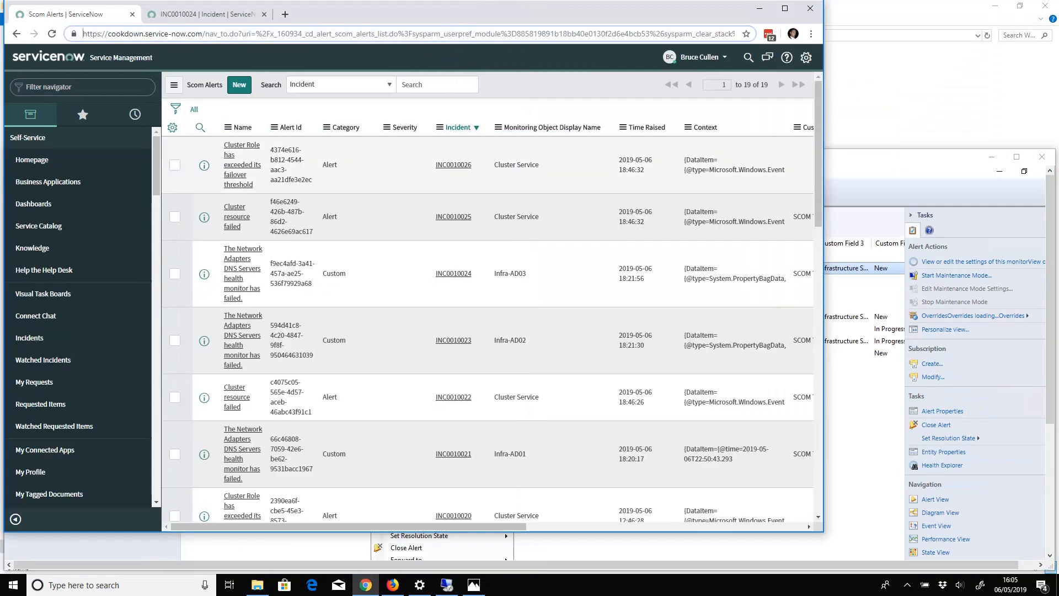
pyautogui.click(454, 164)
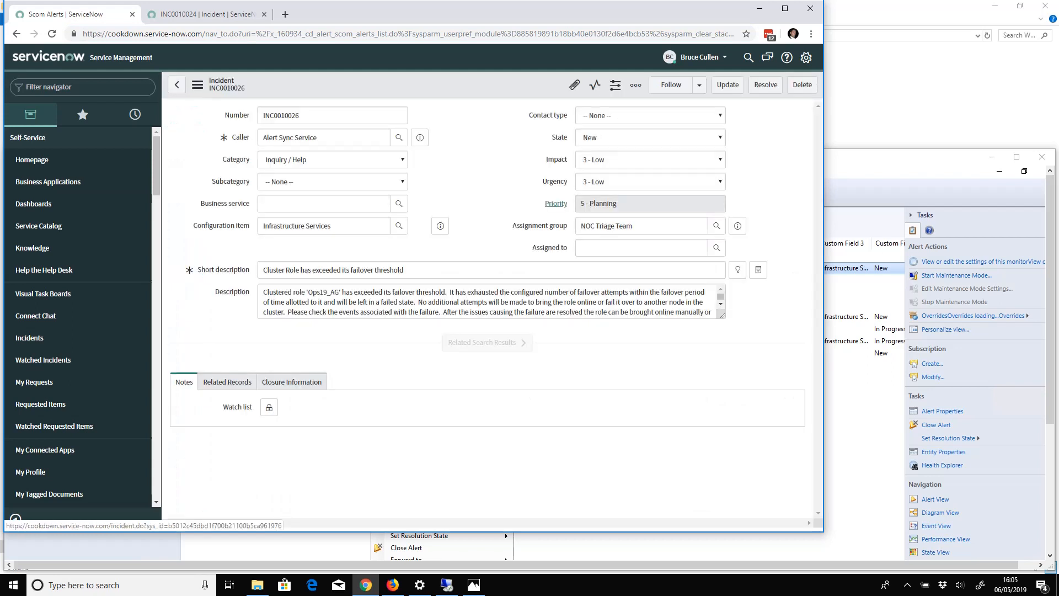
pyautogui.click(183, 382)
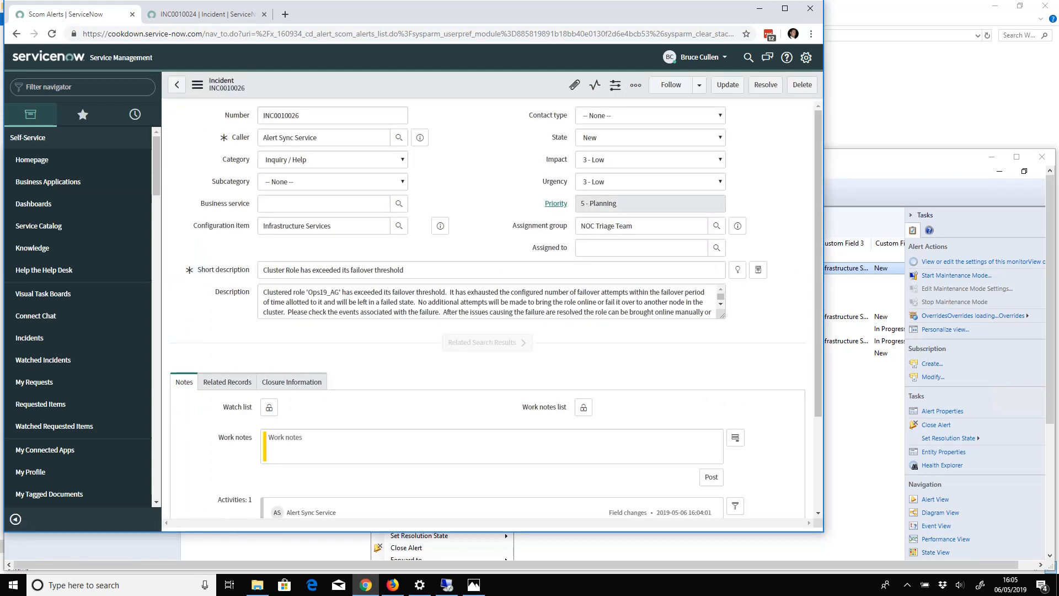
pyautogui.click(640, 247)
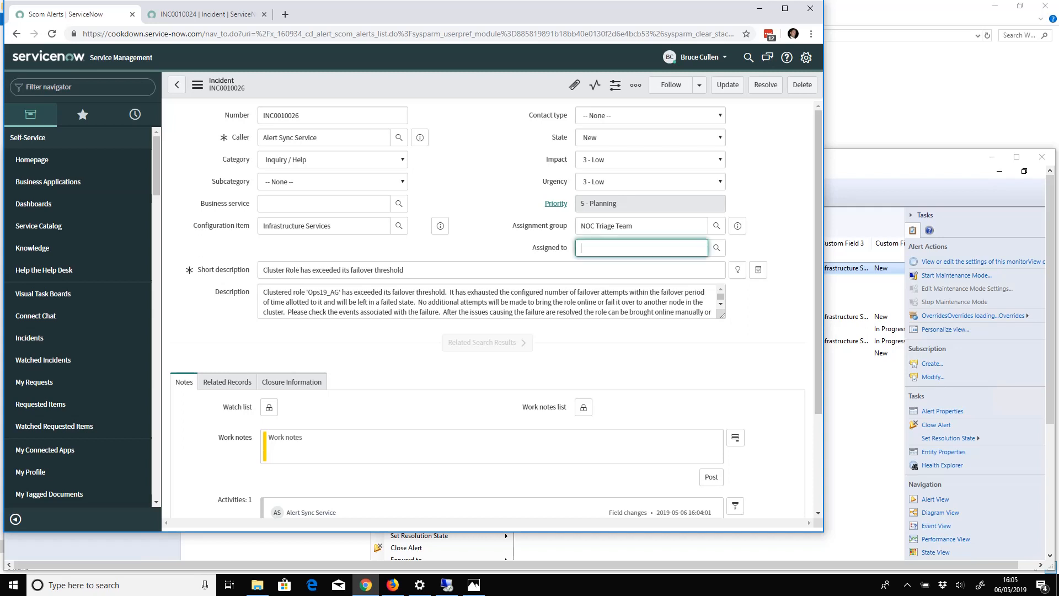
pyautogui.write('bruce')
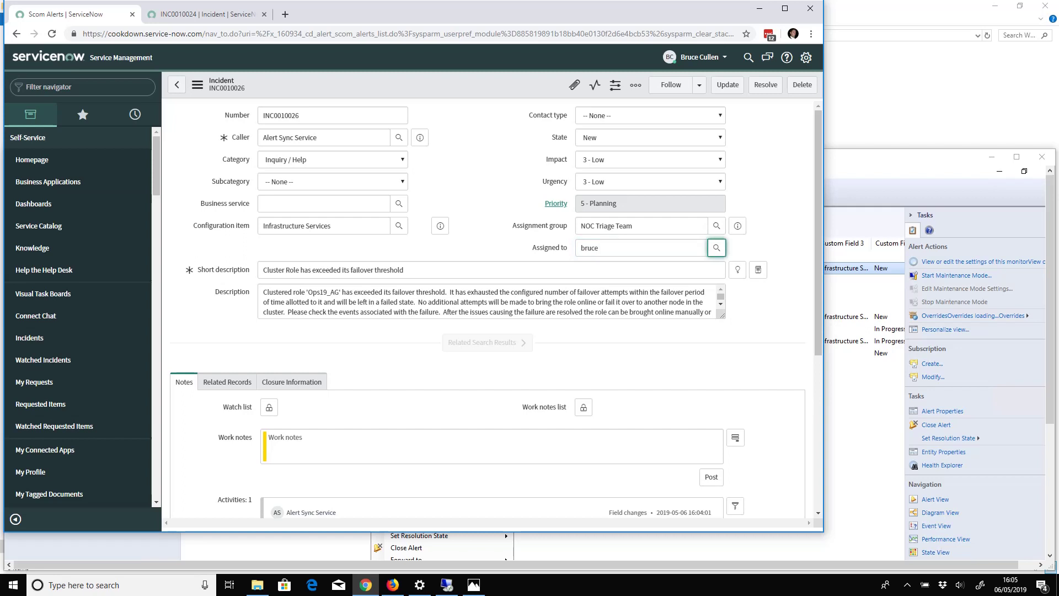
pyautogui.click(640, 247)
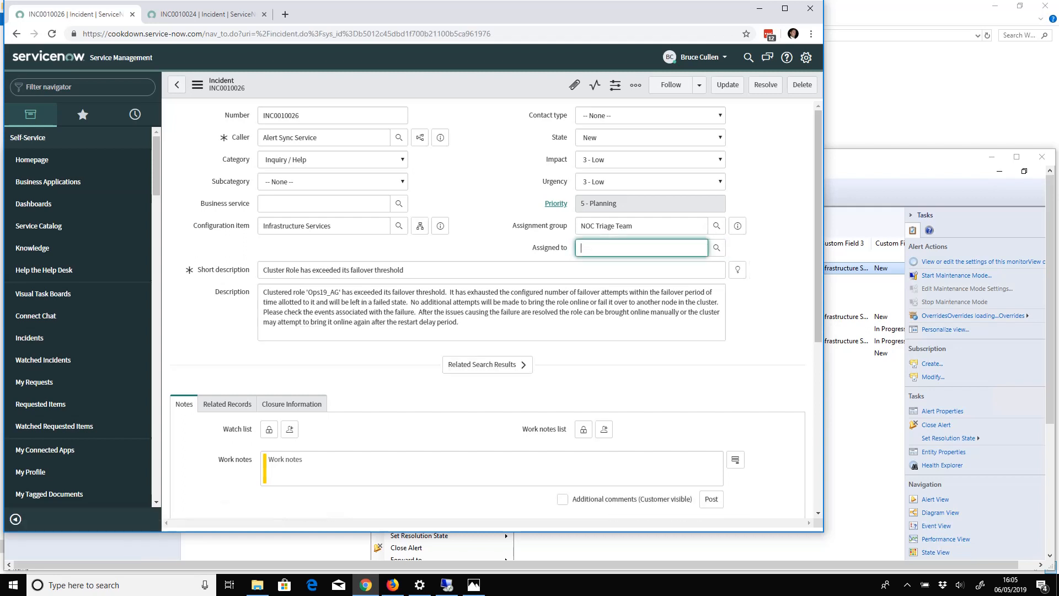
pyautogui.write('Bruce Cullen')
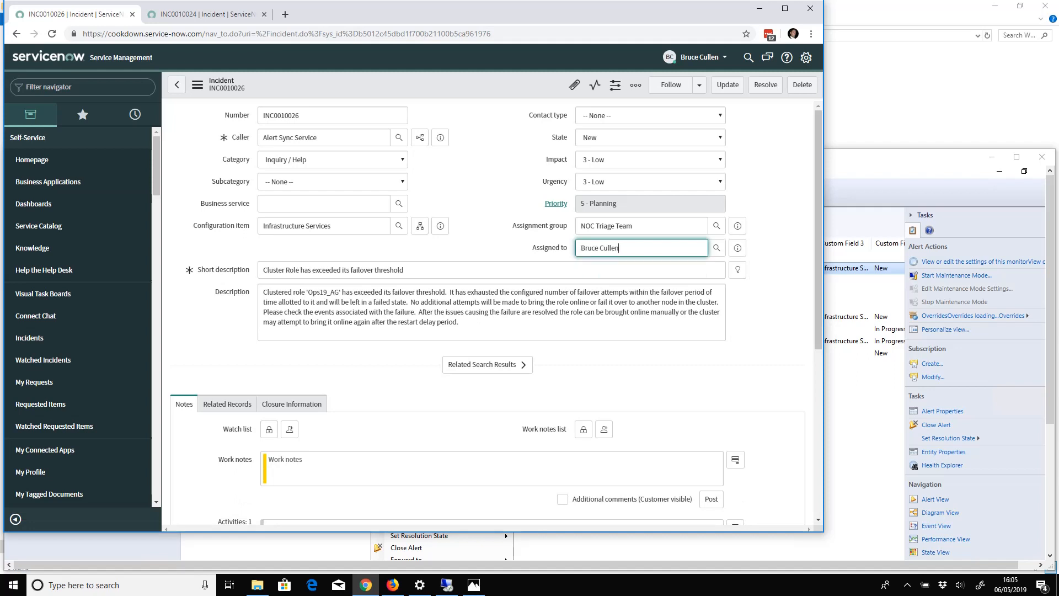
pyautogui.click(325, 204)
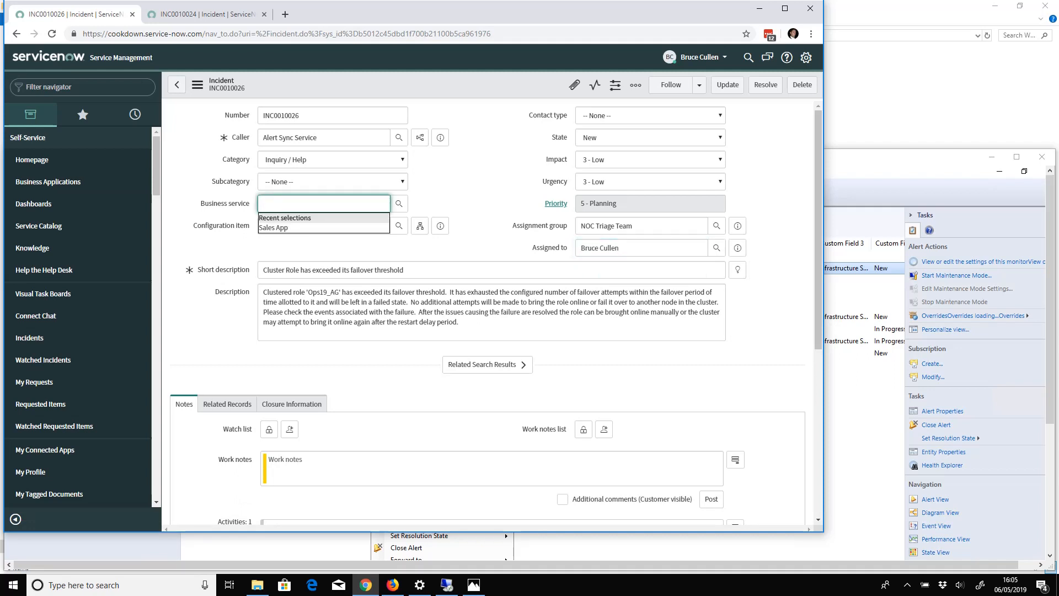
pyautogui.click(272, 227)
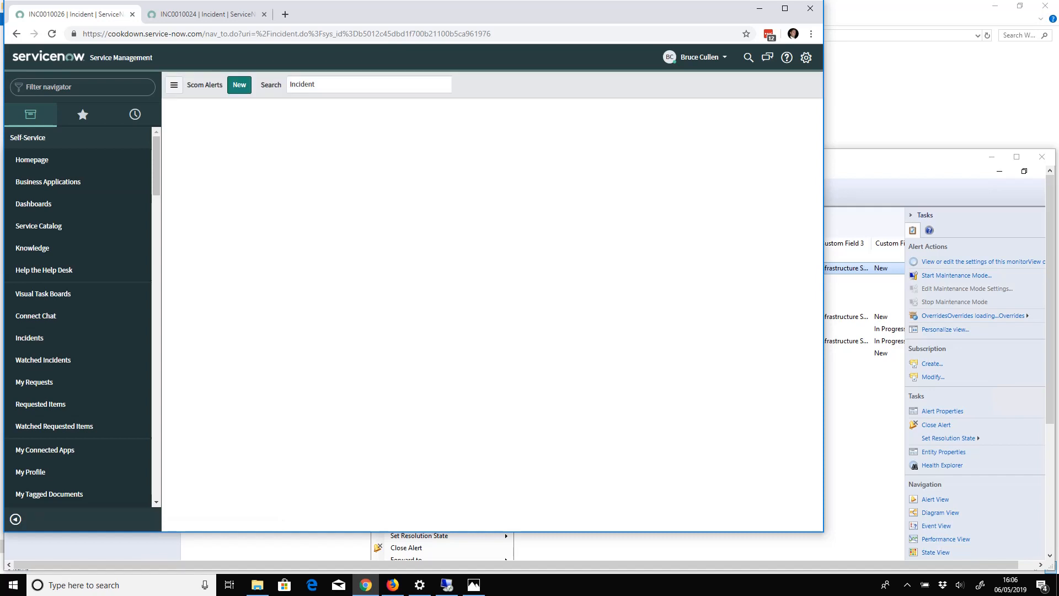
# Refresh the SCOM active alerts to check INC0010026's synced fields.
pyautogui.click(271, 84)
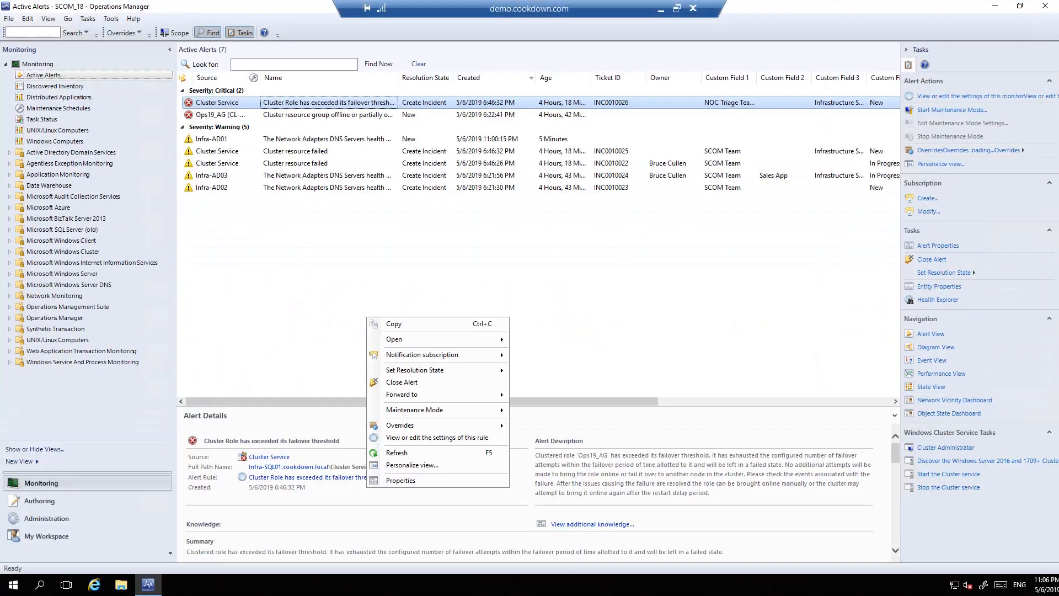
pyautogui.click(608, 270)
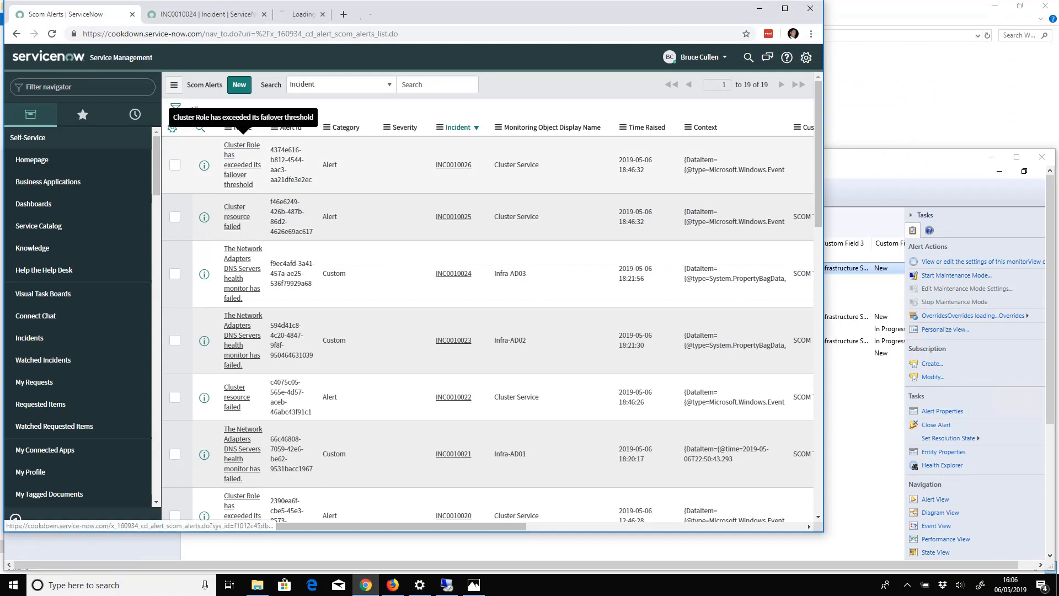
pyautogui.click(241, 164)
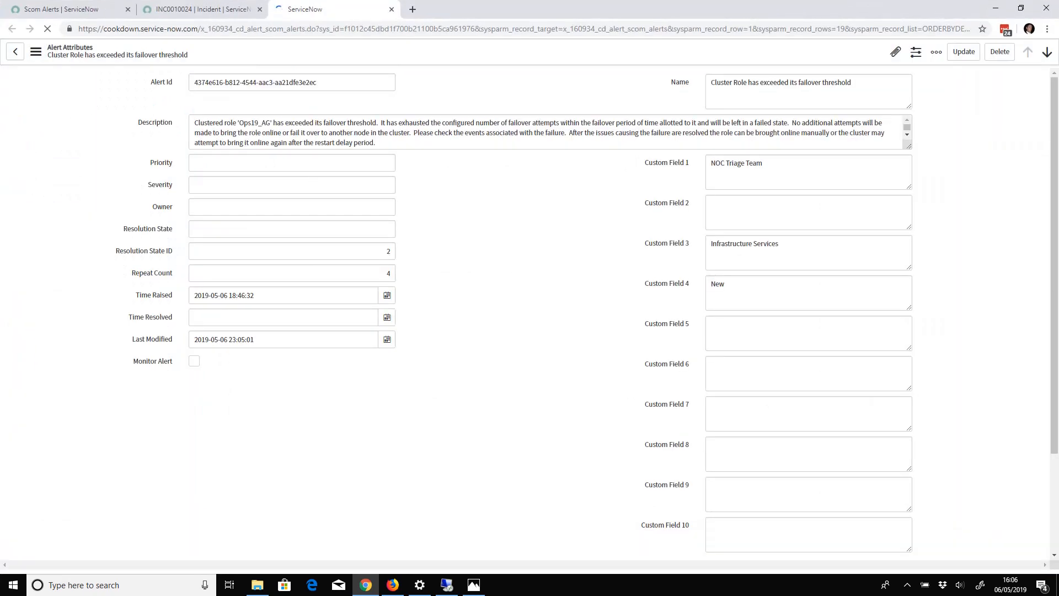
pyautogui.doubleClick(291, 82)
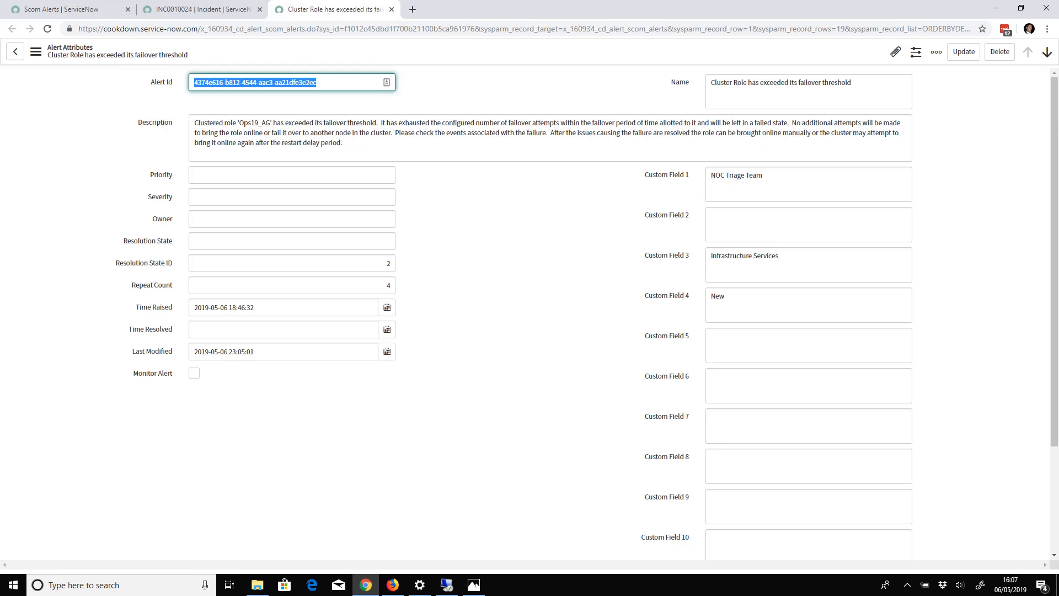
pyautogui.scroll(-3)
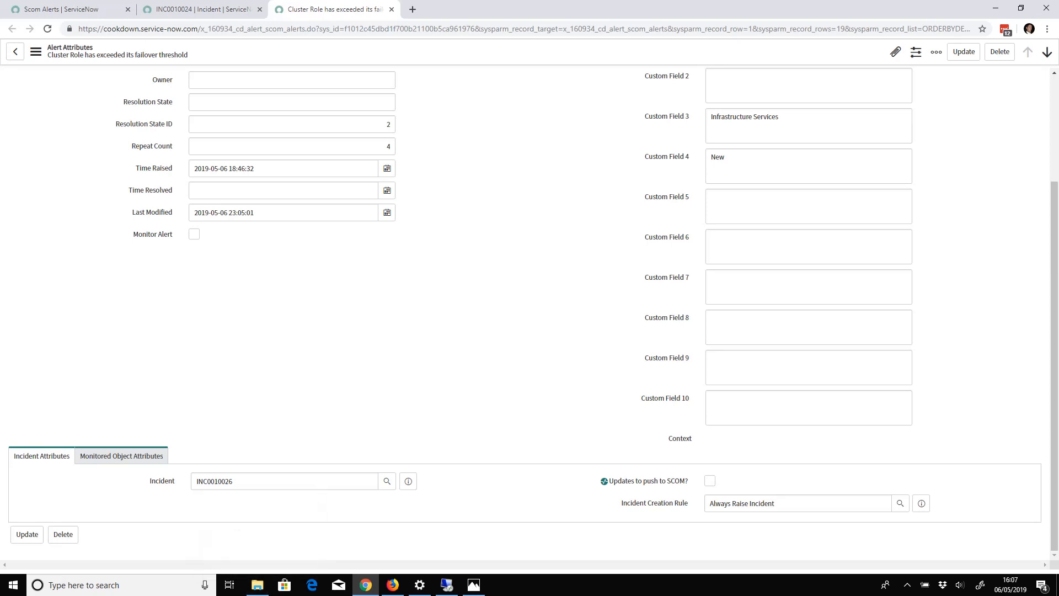
pyautogui.click(120, 455)
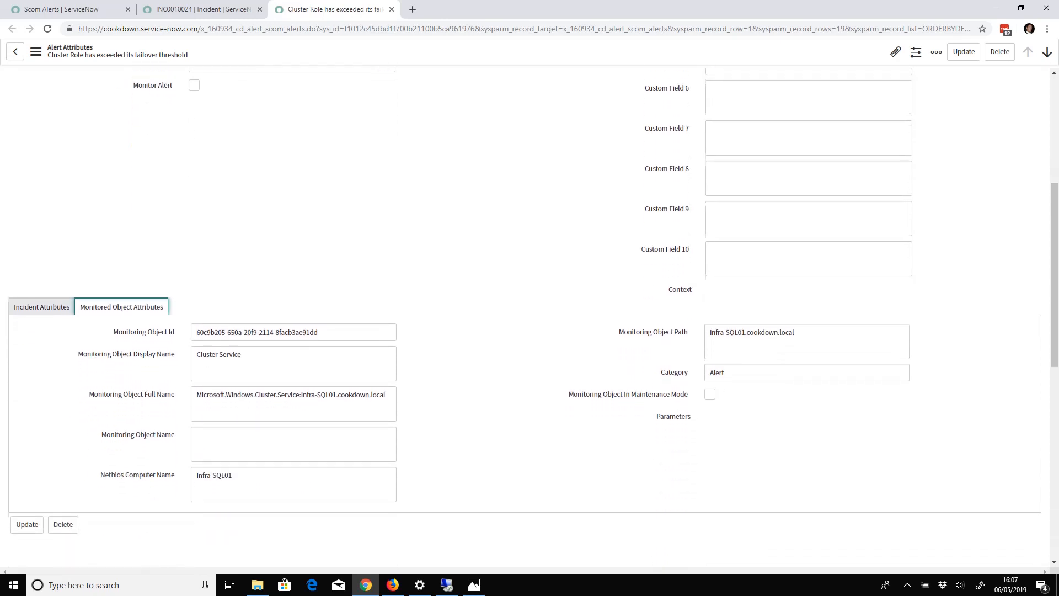
pyautogui.scroll(3)
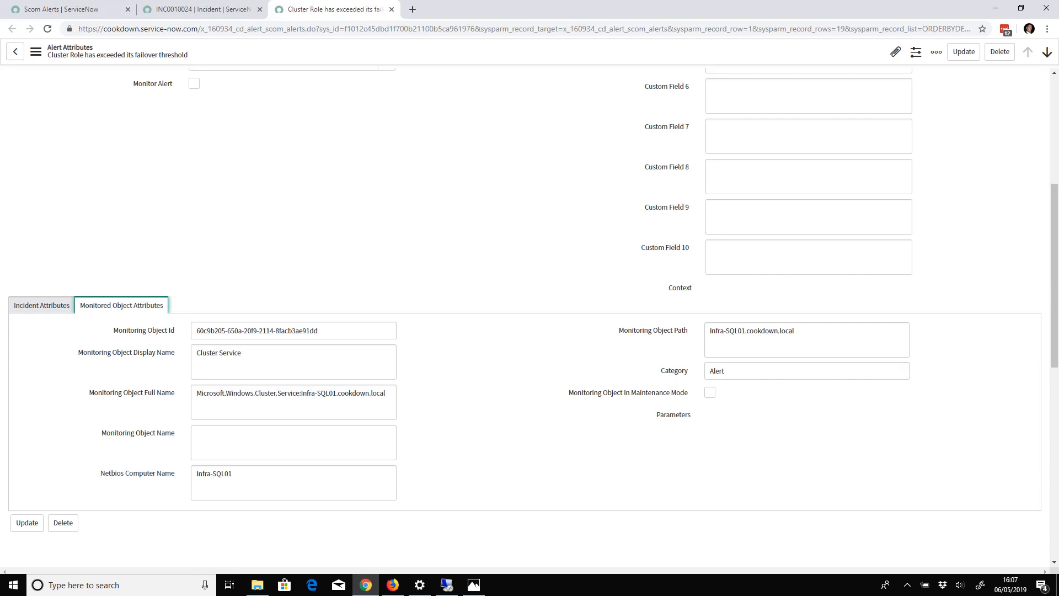
pyautogui.click(446, 585)
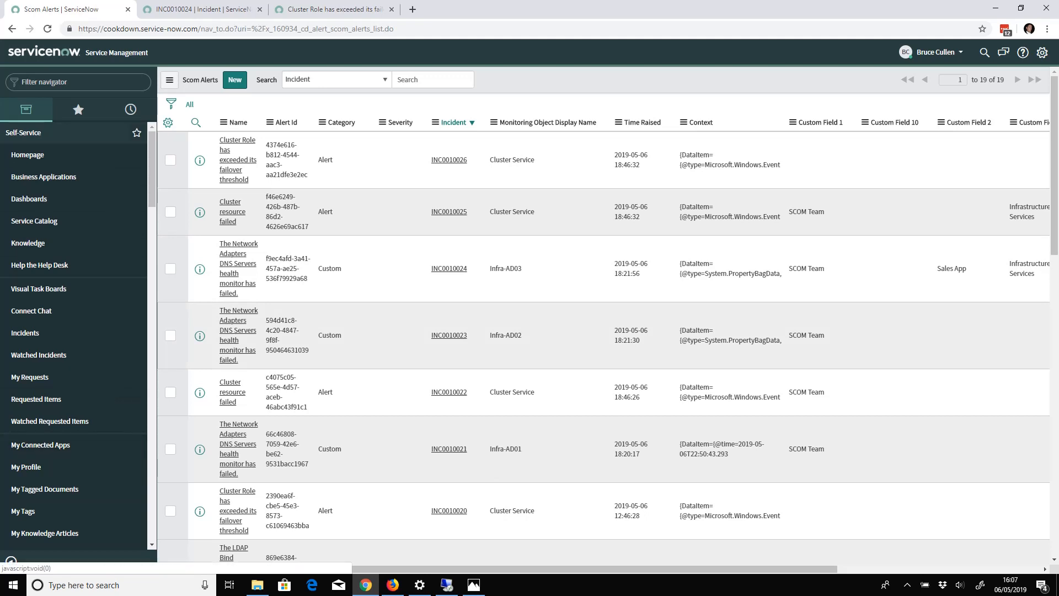
# Open the SQL Incidents creation rule and enable Advanced Creation to show its script.
pyautogui.write('icn')
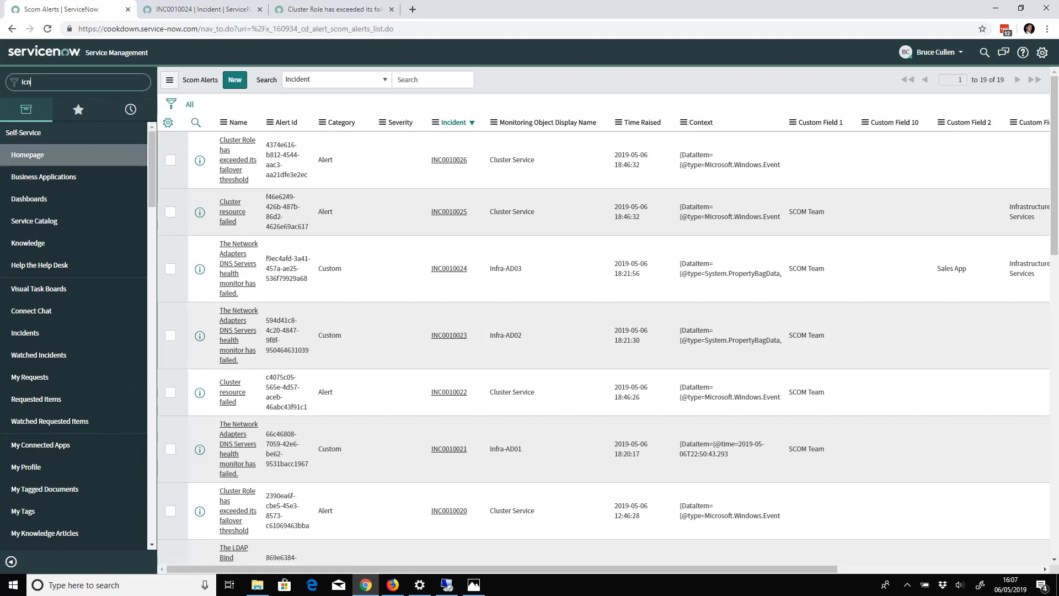
pyautogui.write('In')
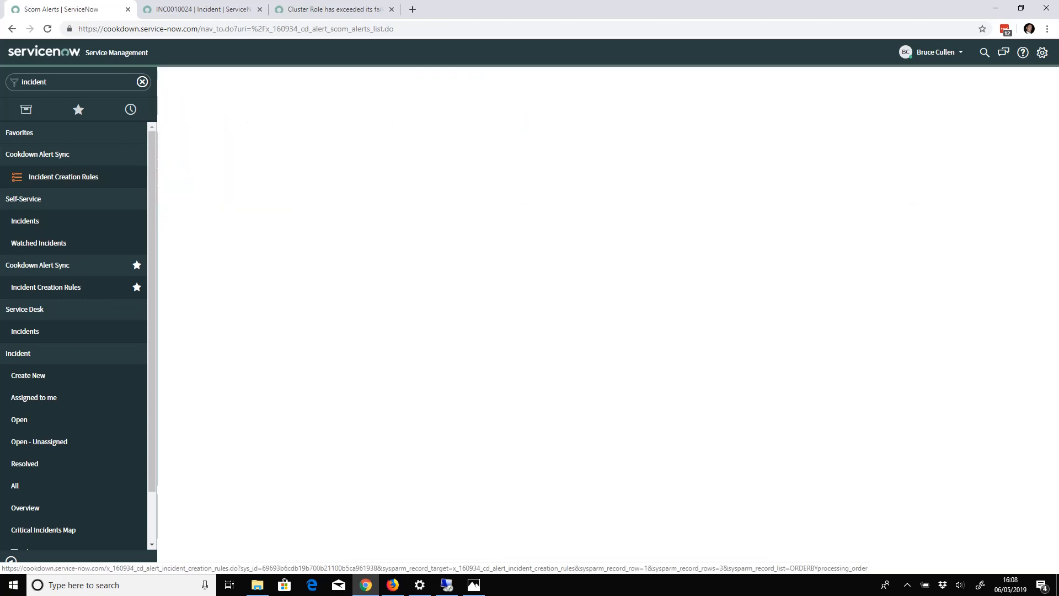
pyautogui.click(63, 177)
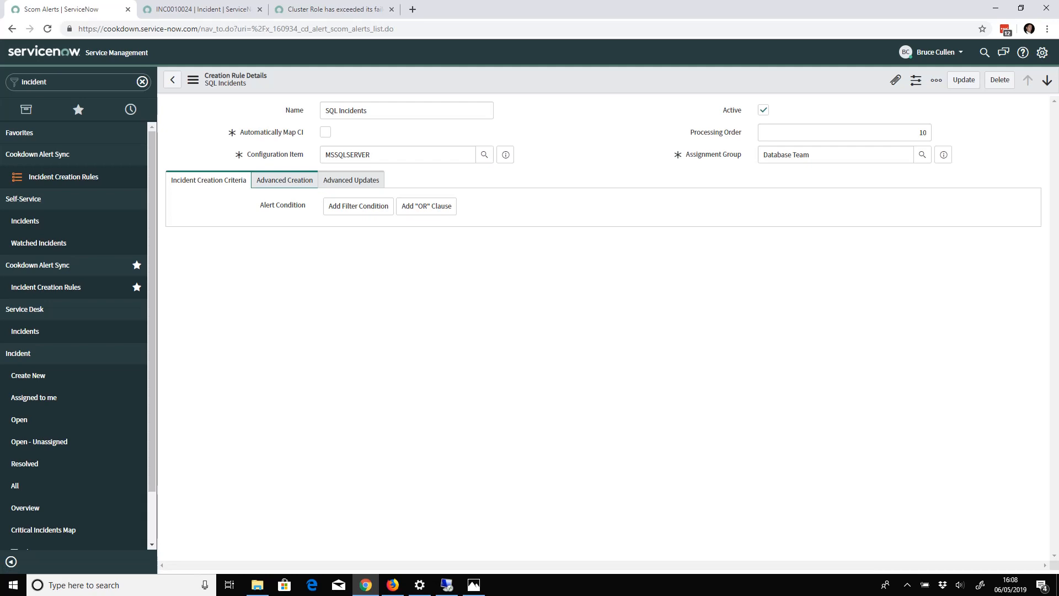
pyautogui.click(358, 206)
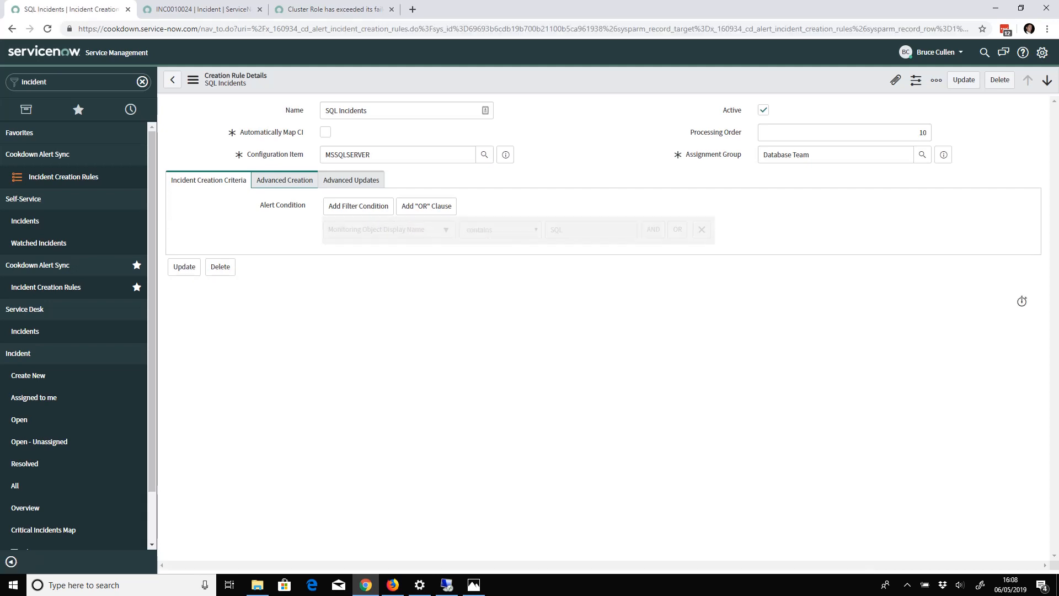
pyautogui.click(284, 180)
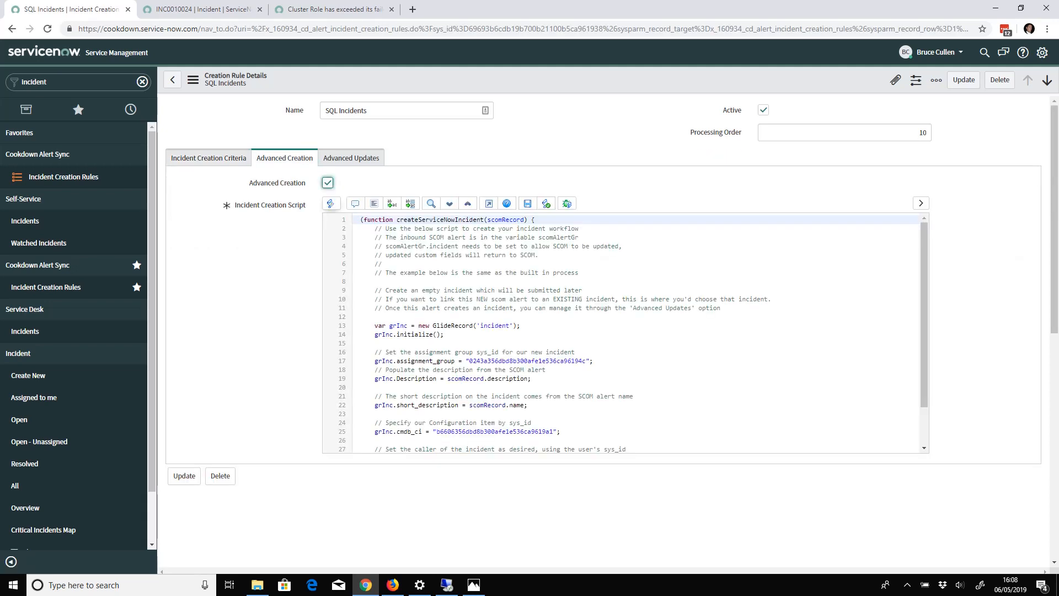
# Review the creation script, then enable Advanced Updates on the SQL Incidents rule.
pyautogui.click(568, 298)
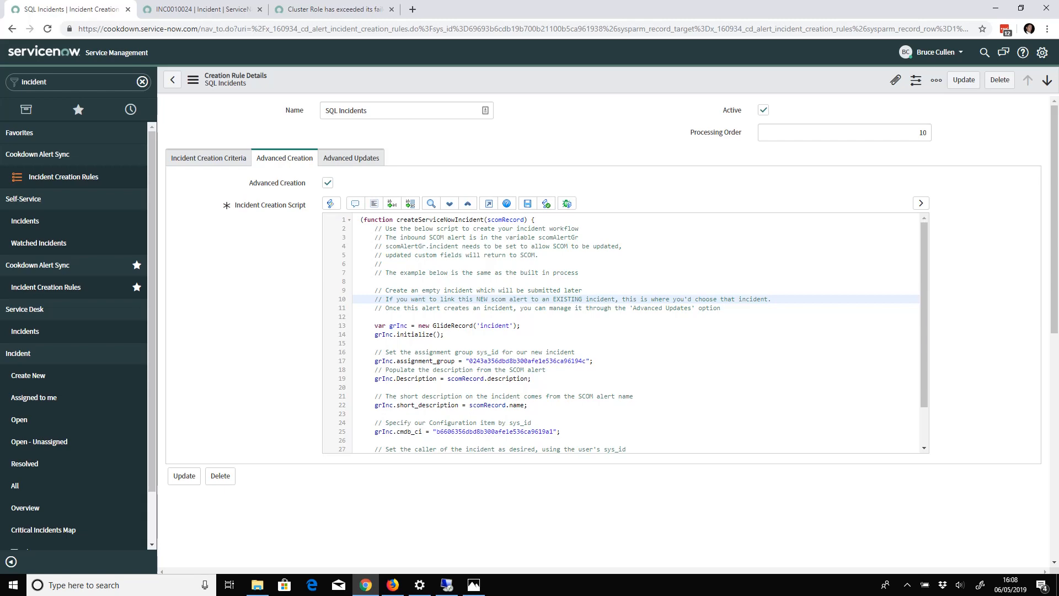
pyautogui.click(352, 157)
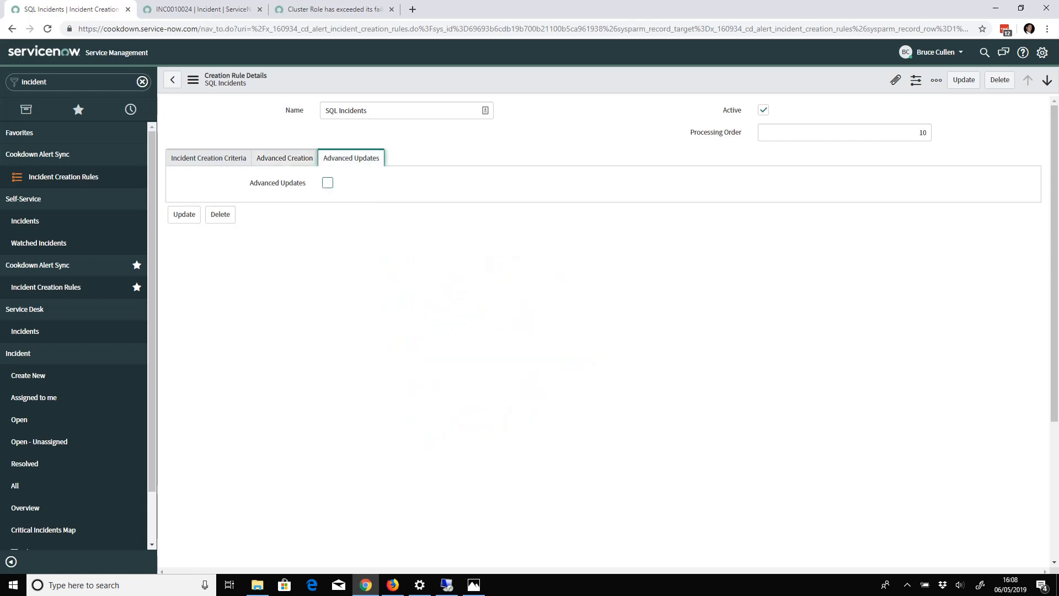
pyautogui.click(327, 182)
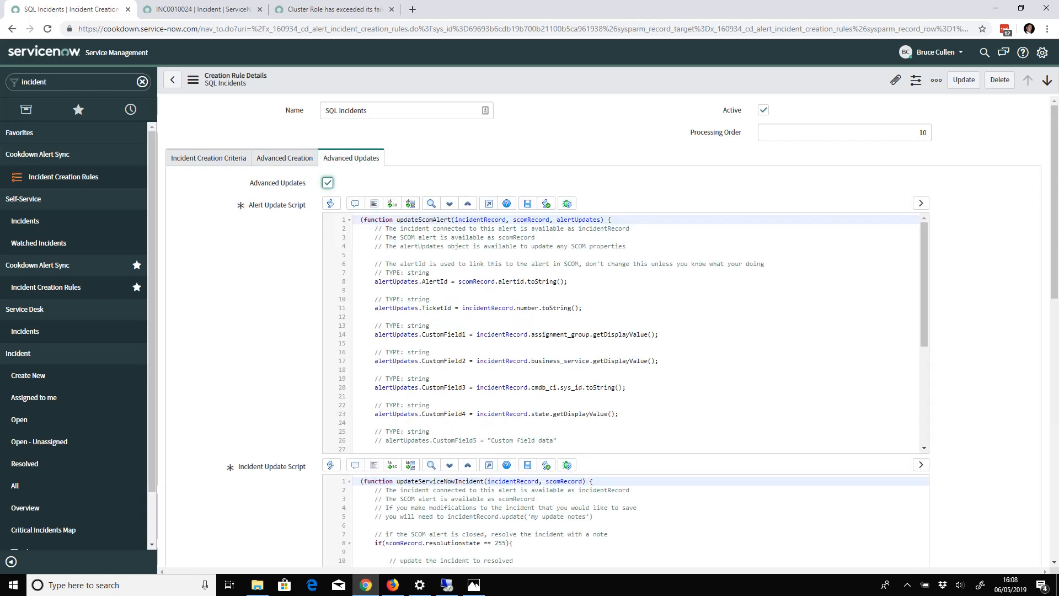